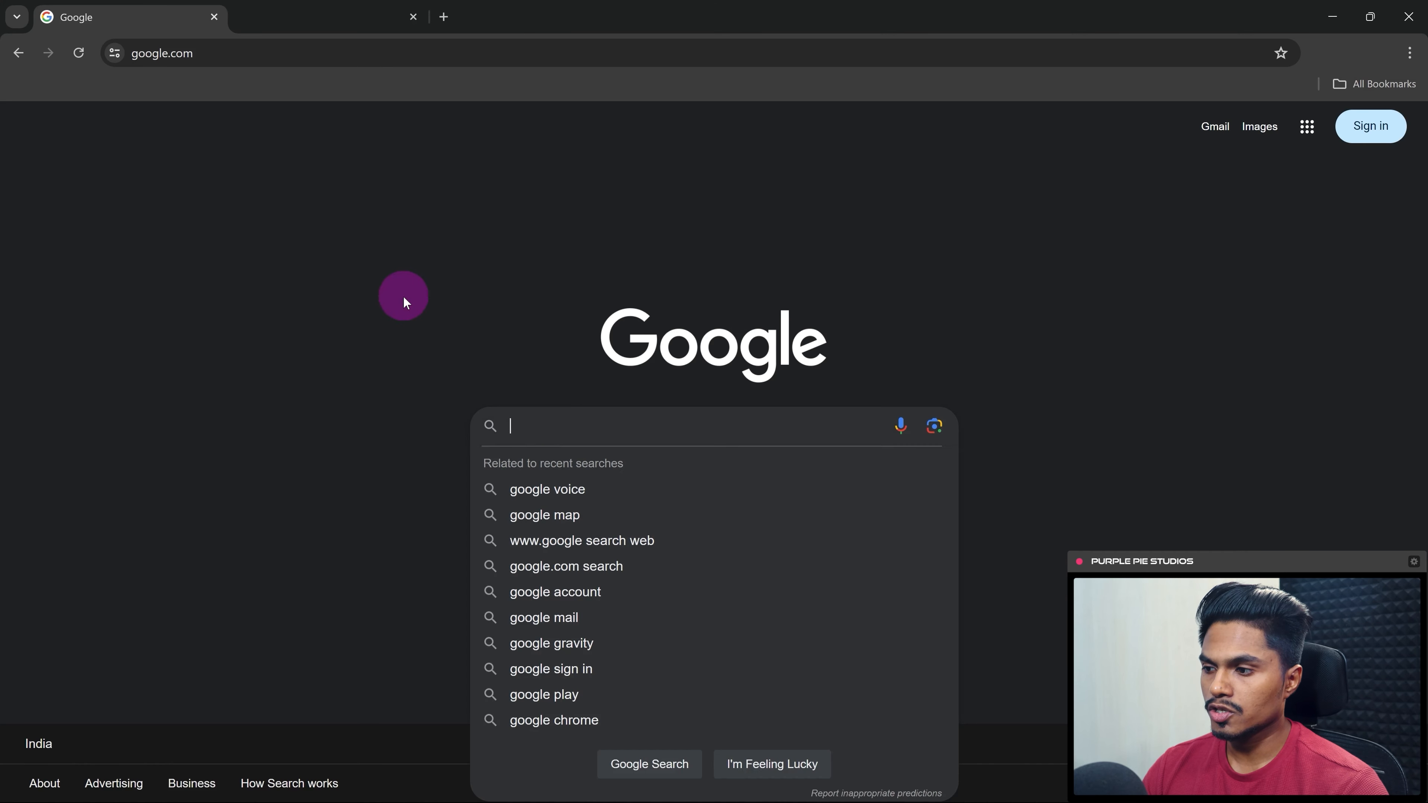
Search Google for 'duik angela' and go to the RxLaboratory result.
type("duik angela")
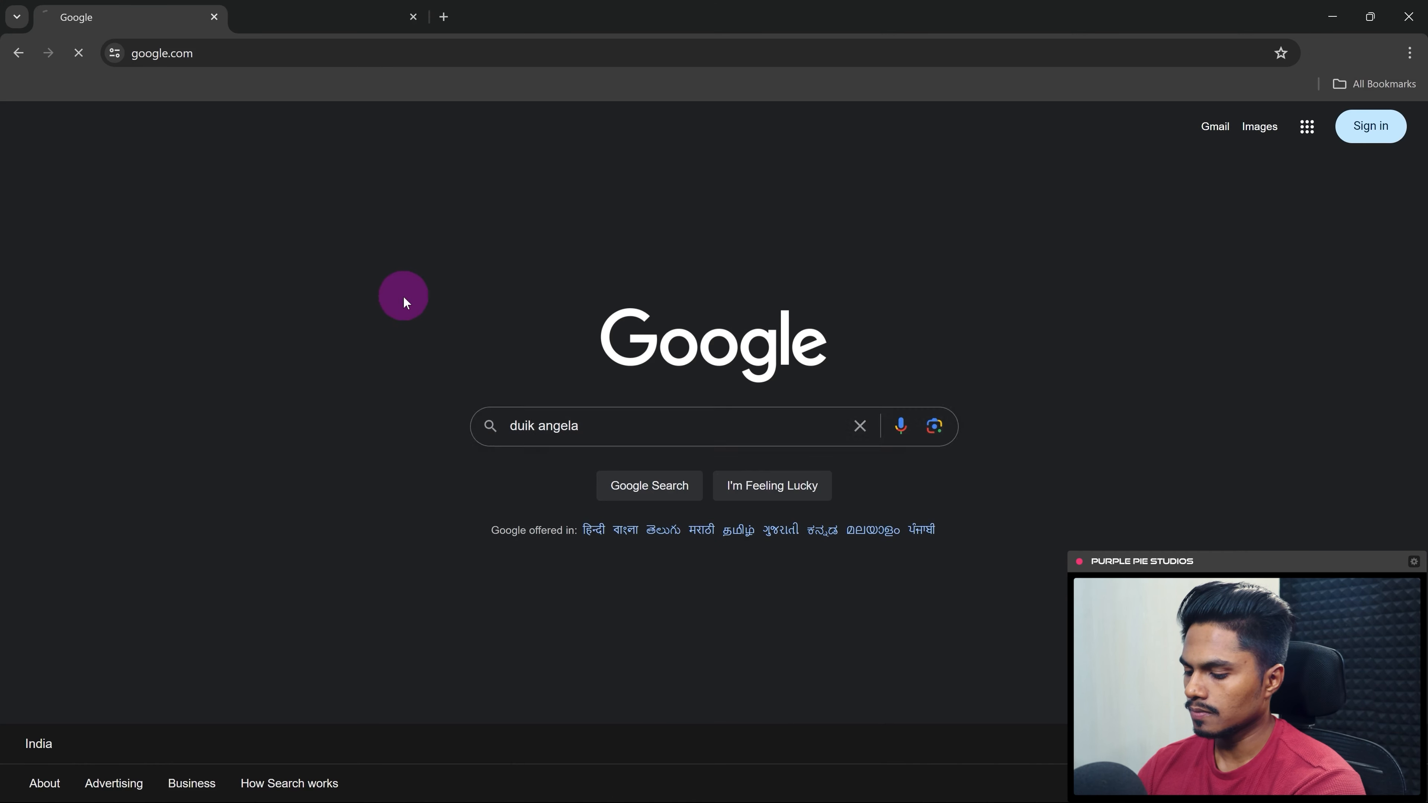
left_click(649, 486)
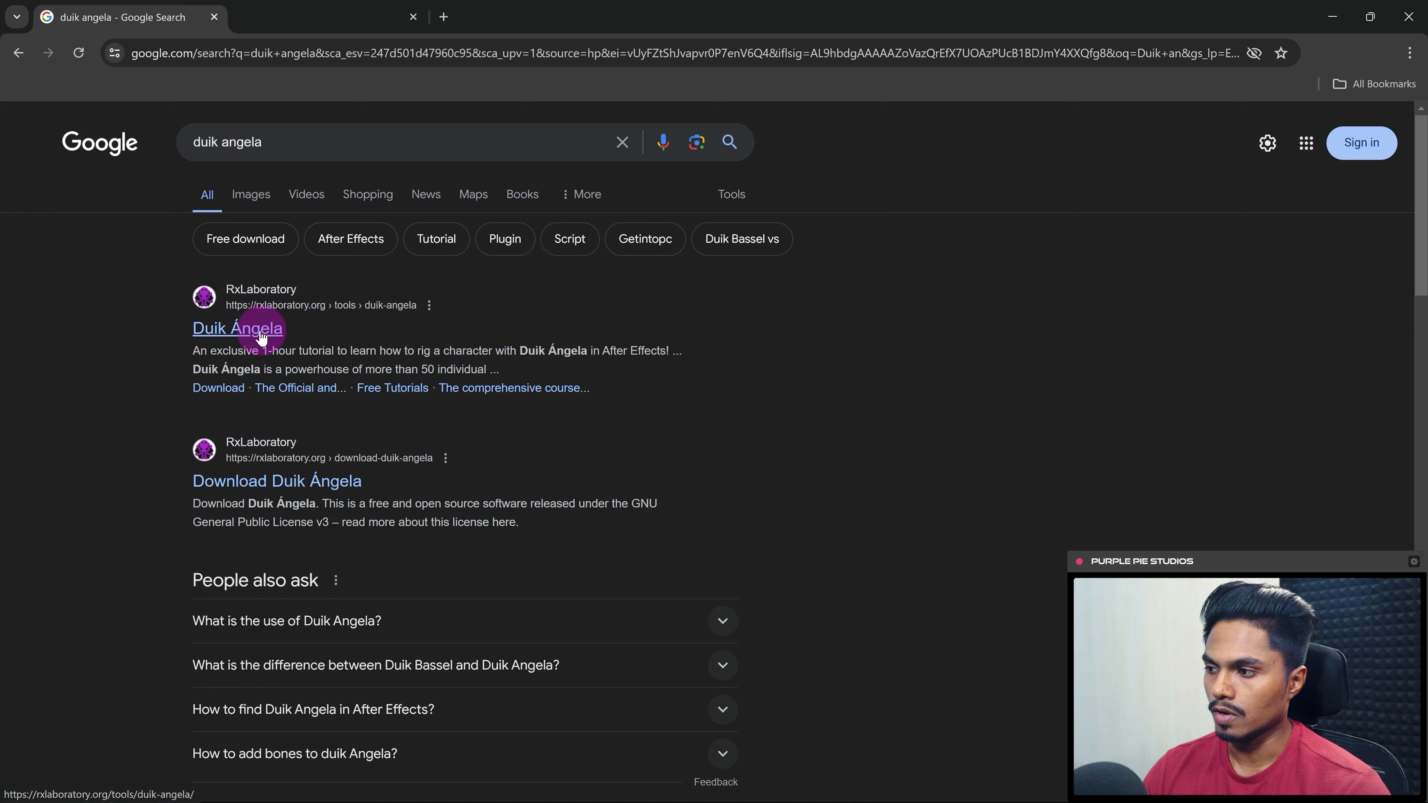
left_click(237, 328)
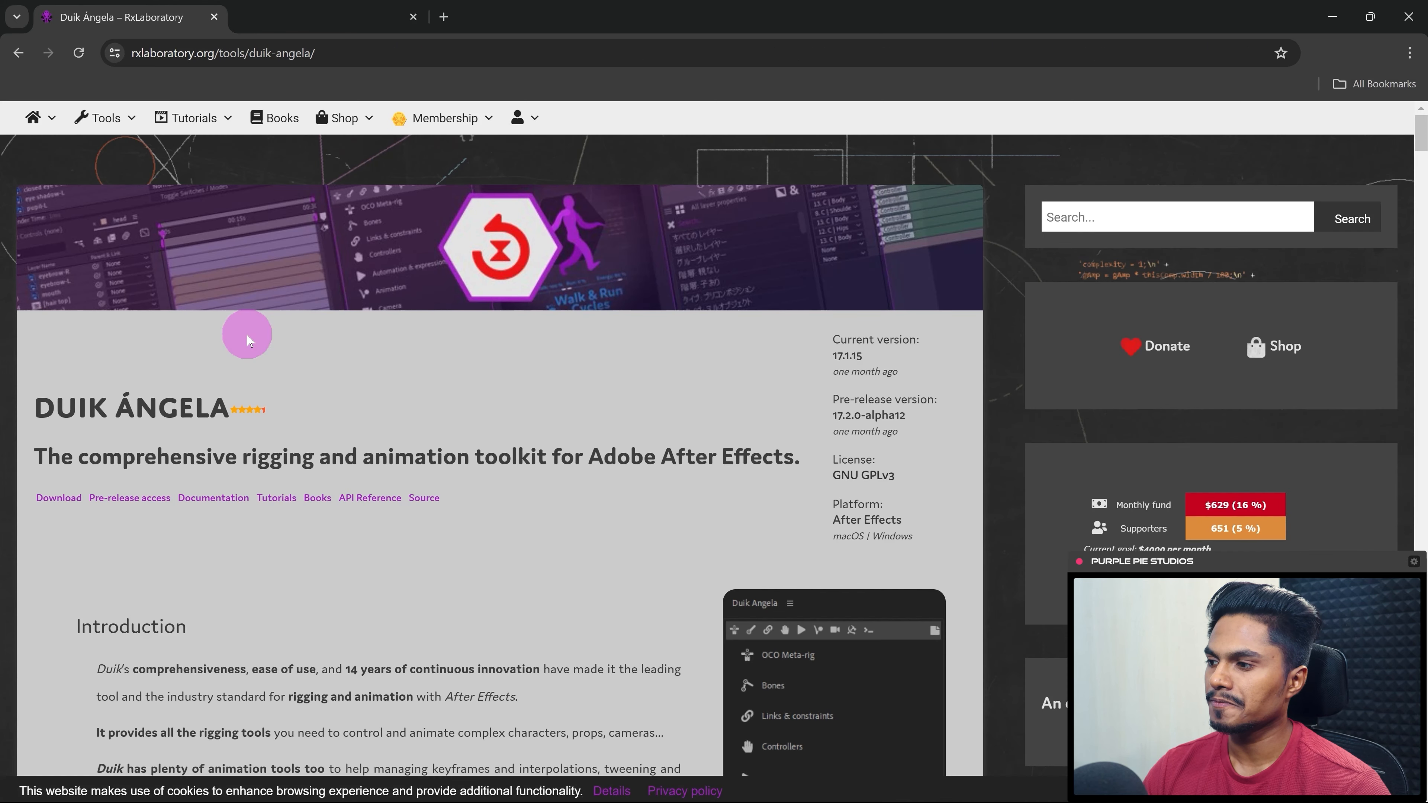
Reach the Duik Angela download page from RxLaboratory's product page.
scroll("down", 3)
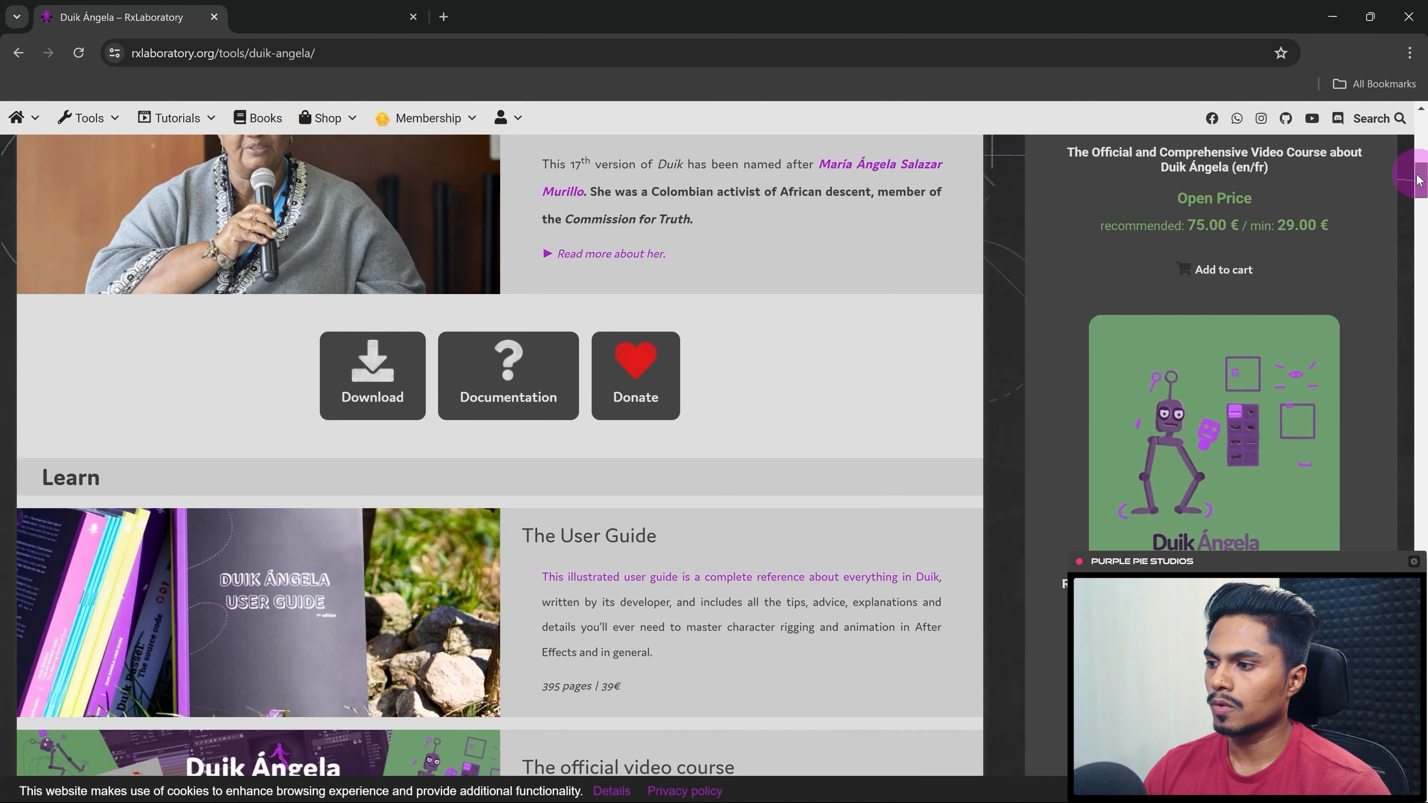
left_click(372, 376)
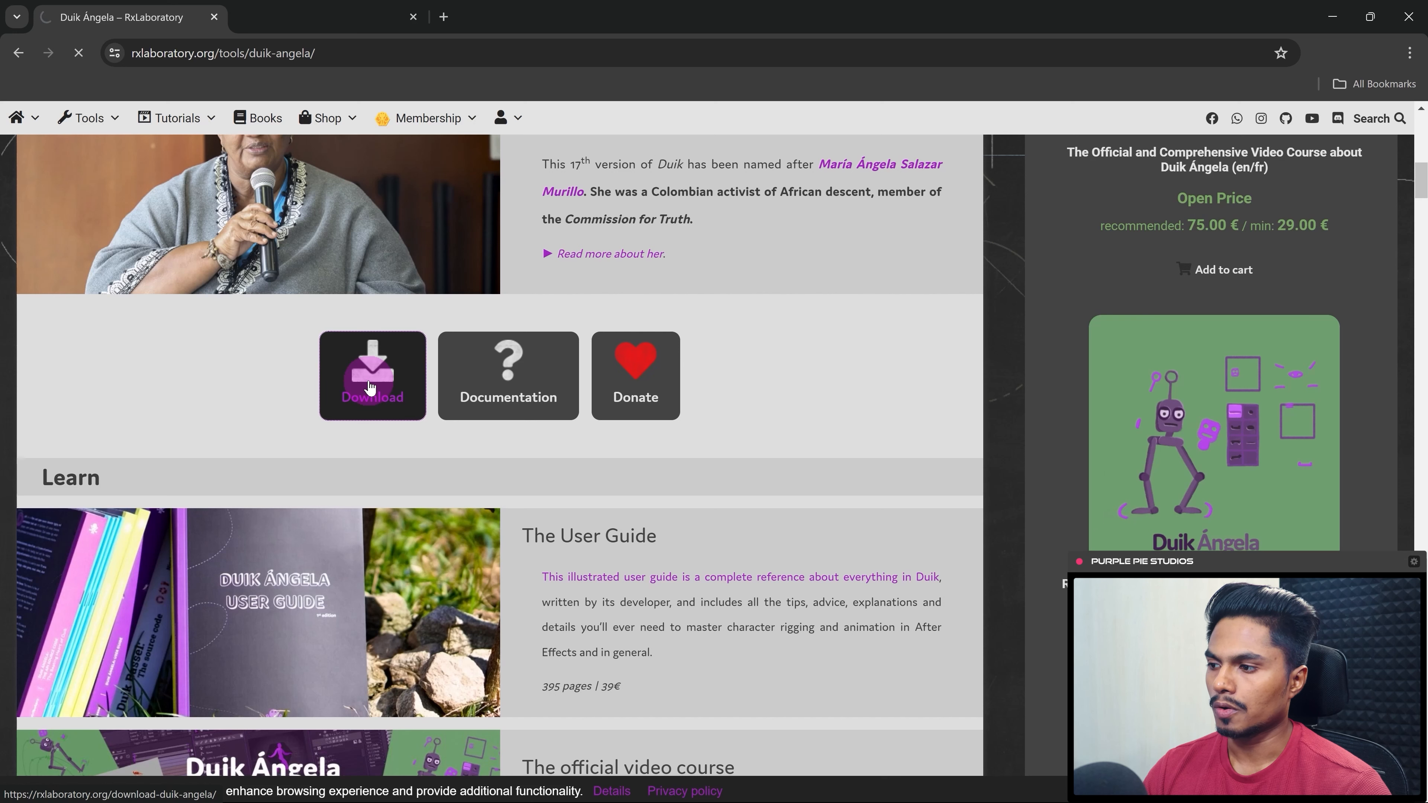
left_click(370, 374)
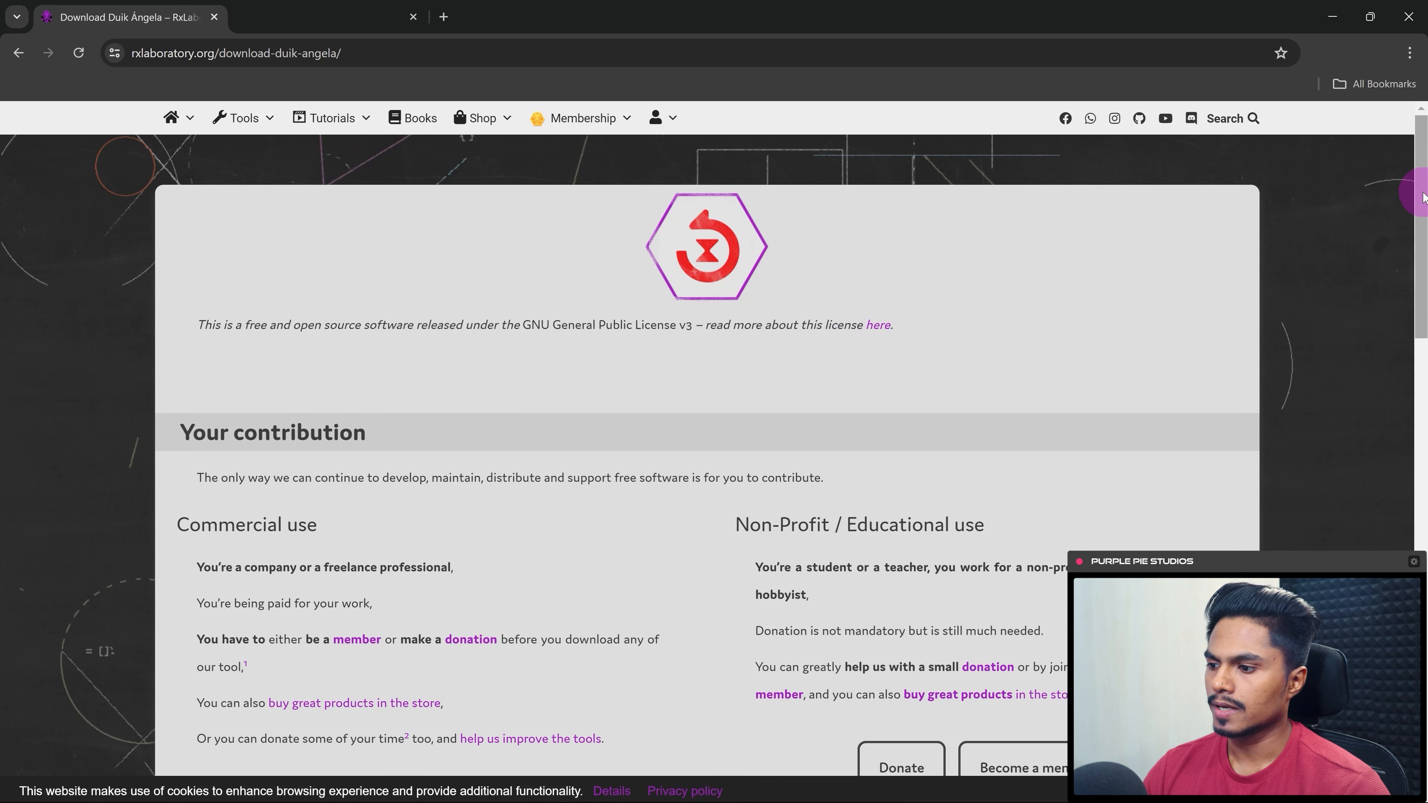
Decline contributing and continue to the actual Duik Angela download.
scroll("down", 3)
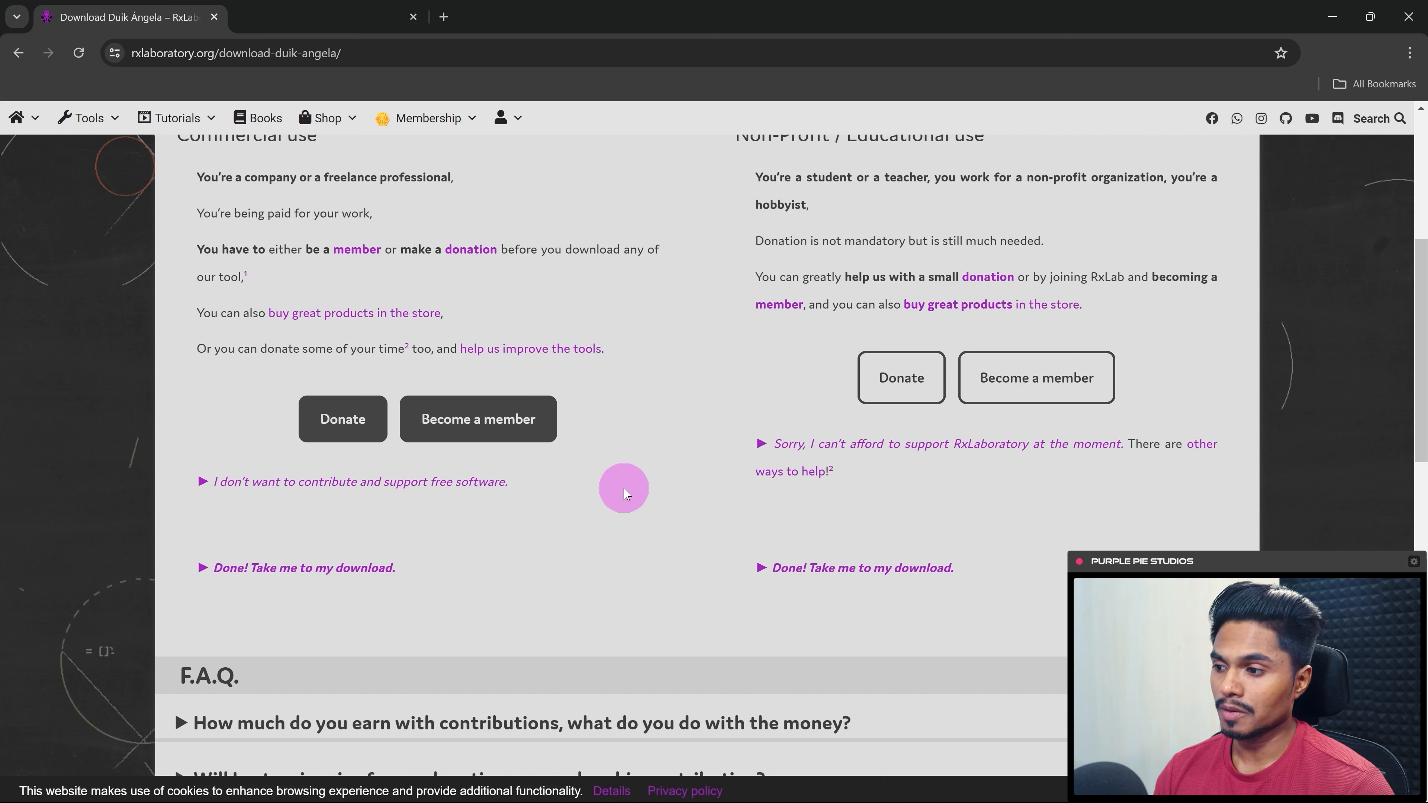
left_click(354, 482)
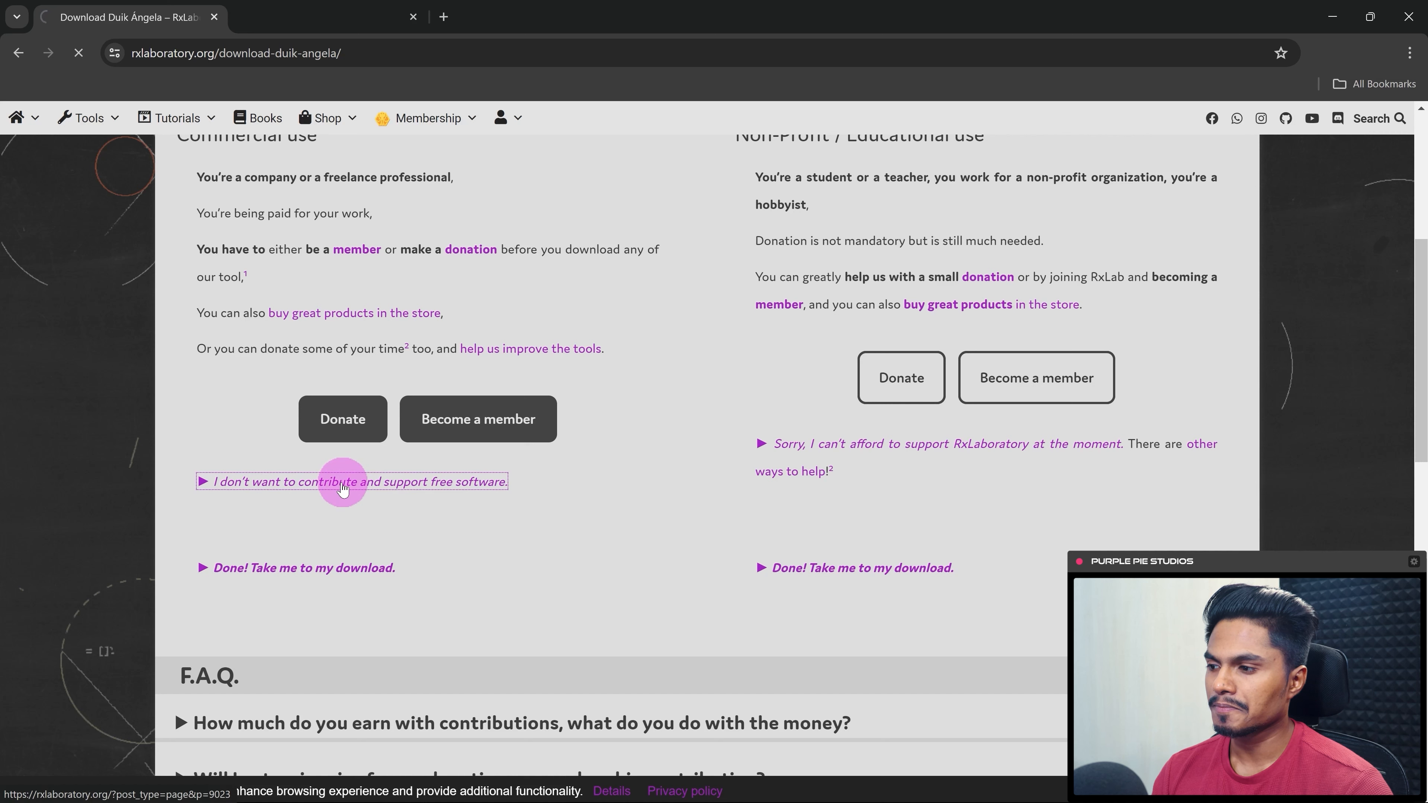
left_click(353, 482)
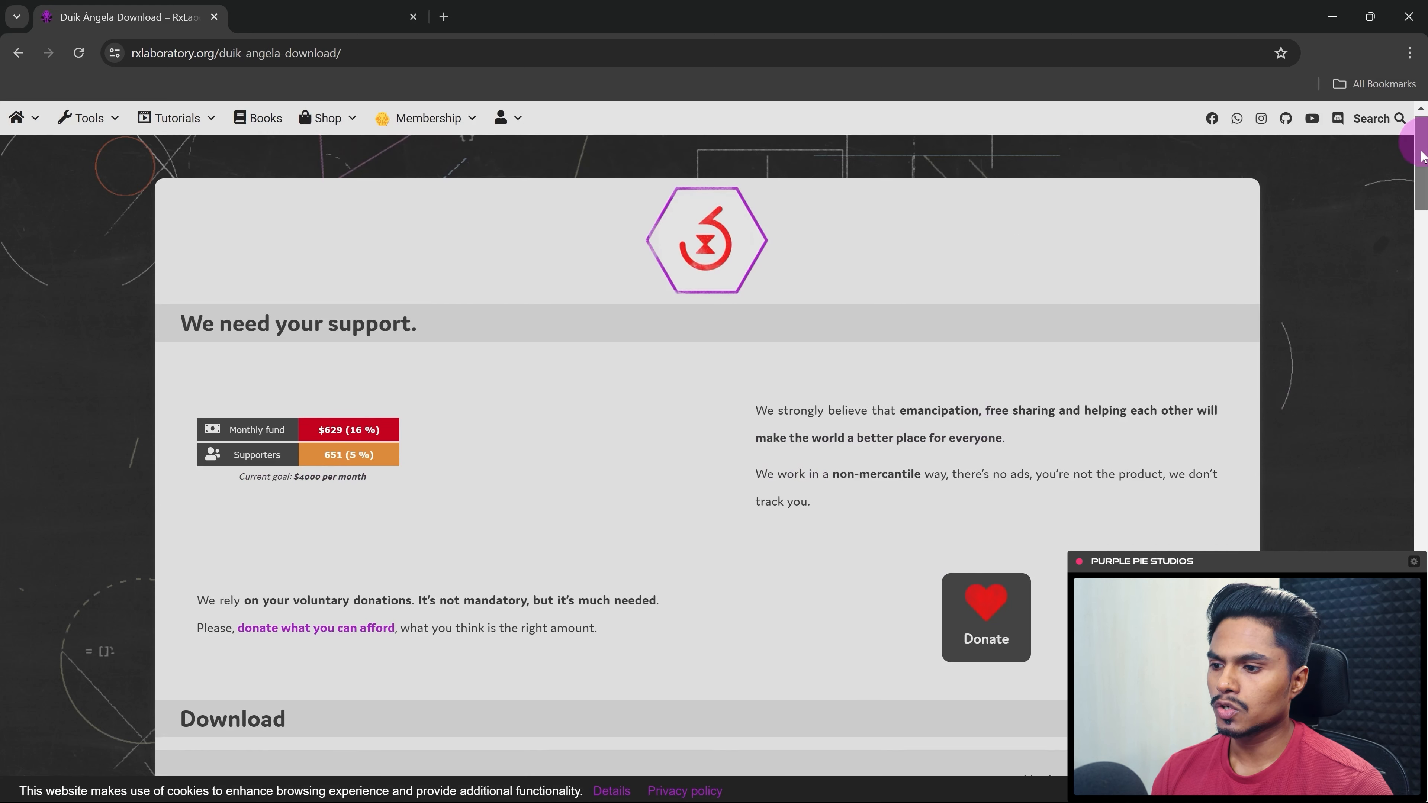
scroll("down", 3)
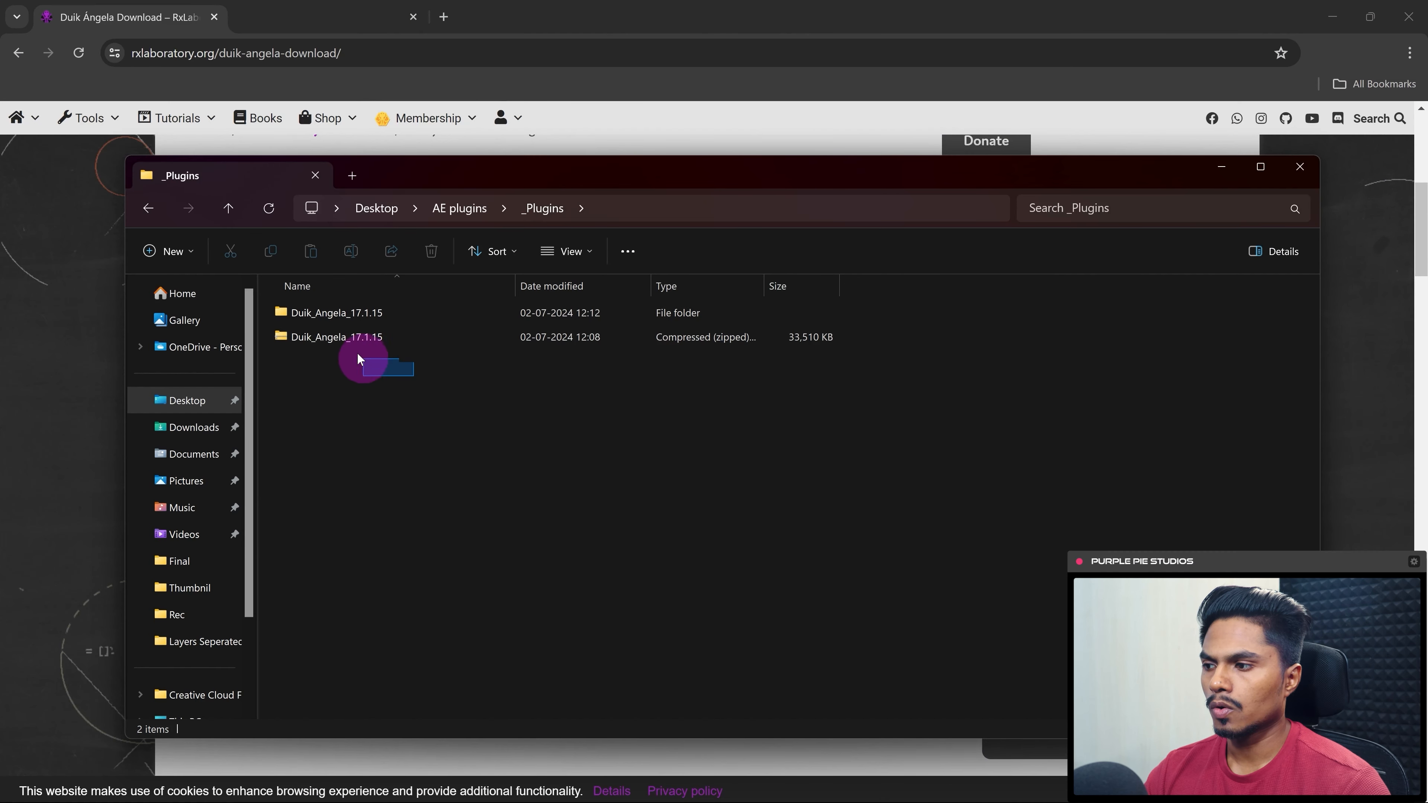
Enter the extracted Duik_Angela_17.1.15 folder showing Scripts, Tools, LICENSE and README.
left_click(336, 336)
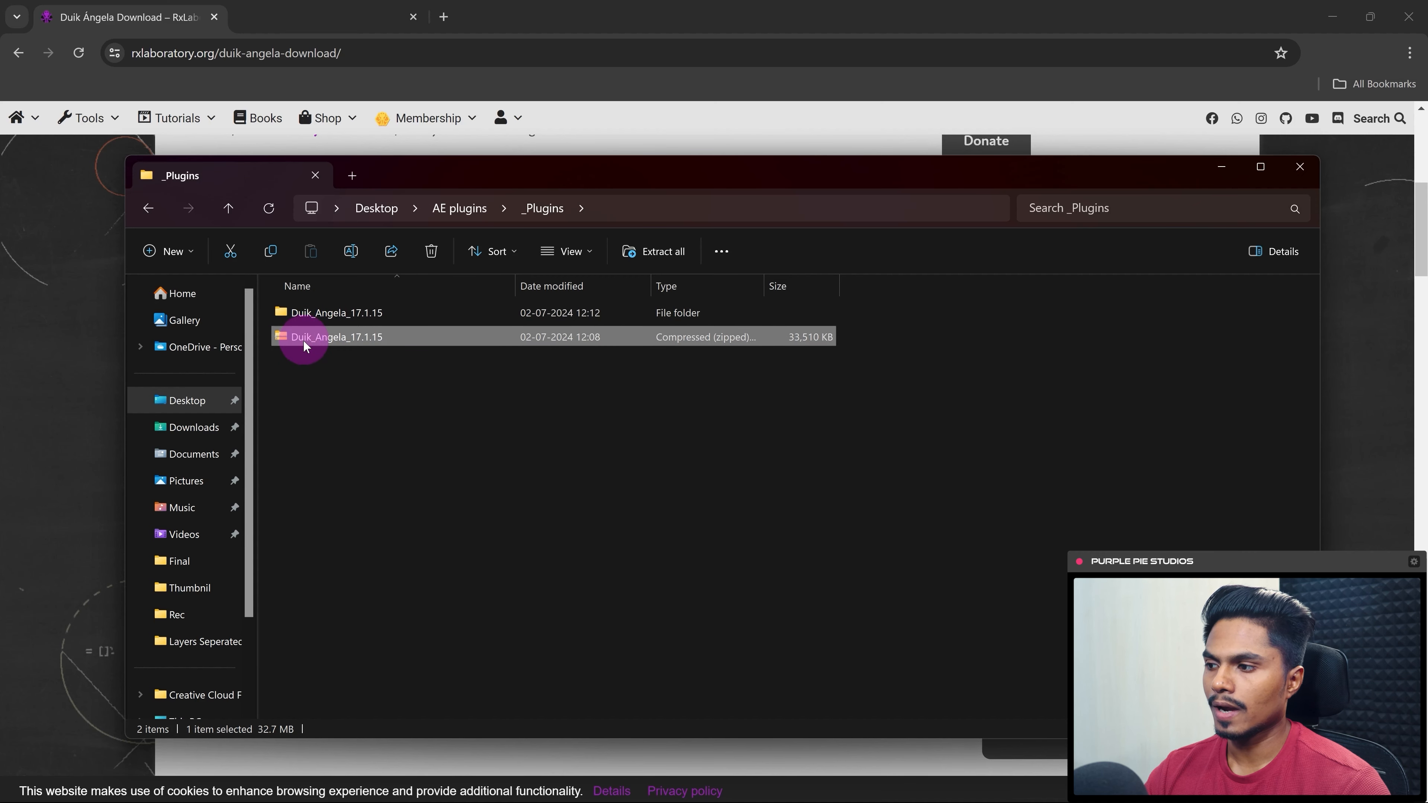
left_click(335, 312)
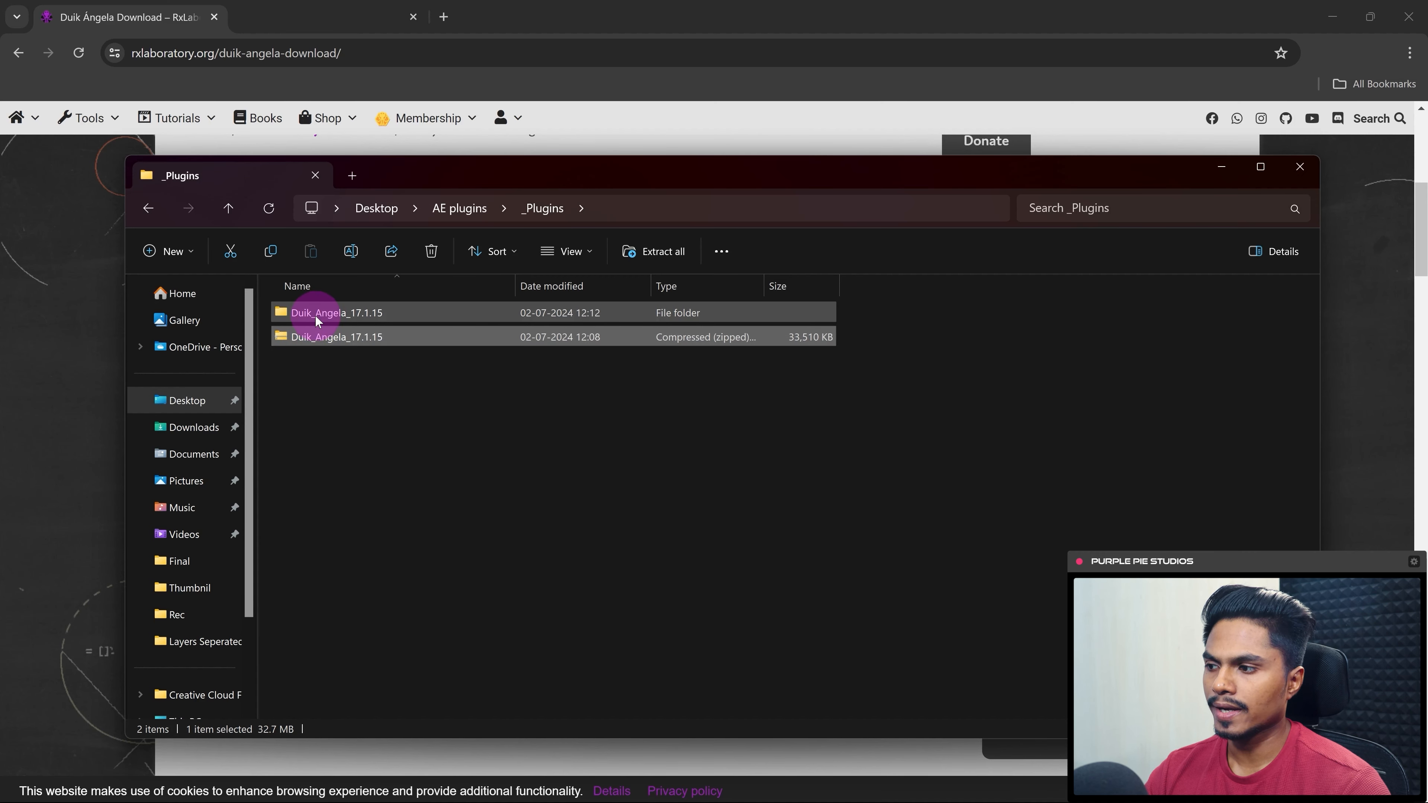
double_click(336, 312)
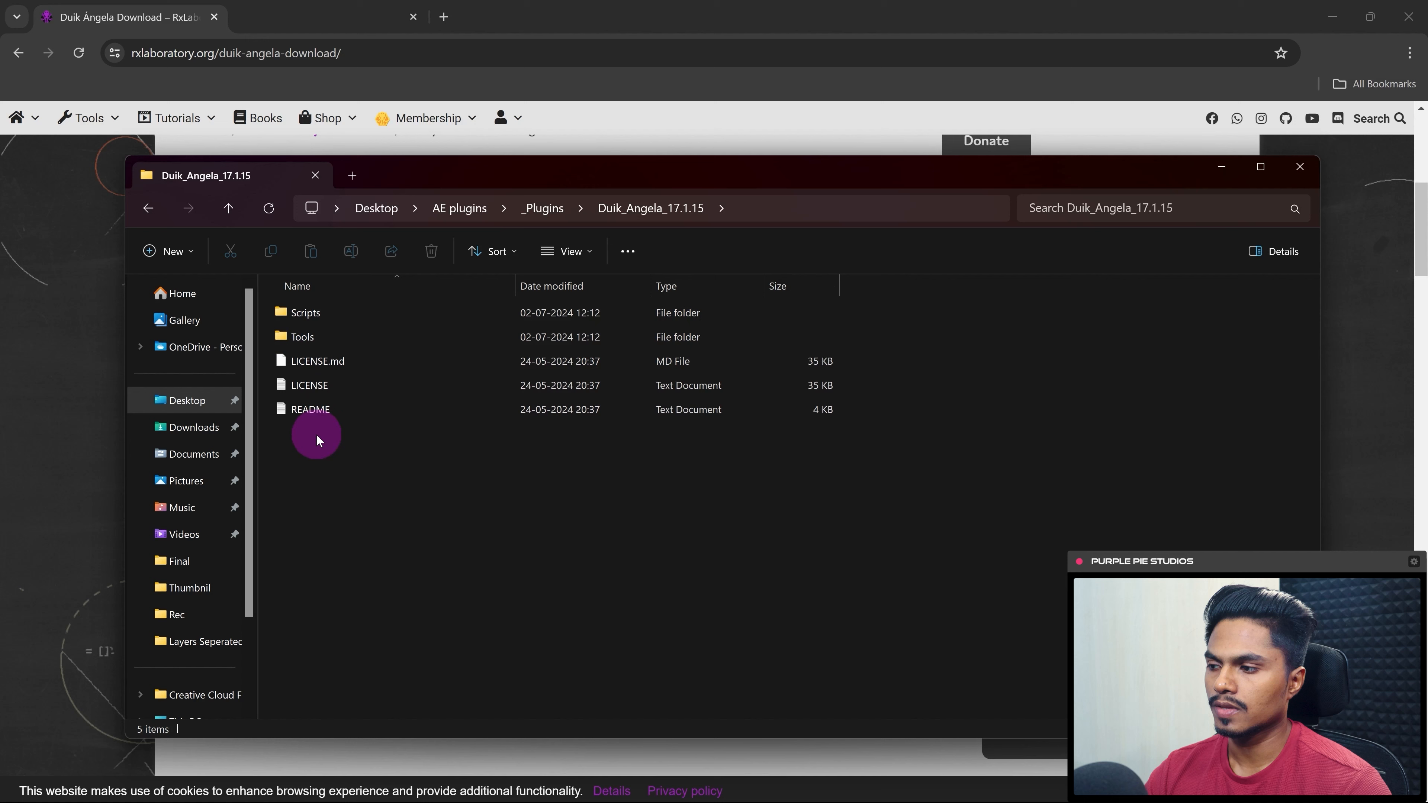
mouse_move(434, 401)
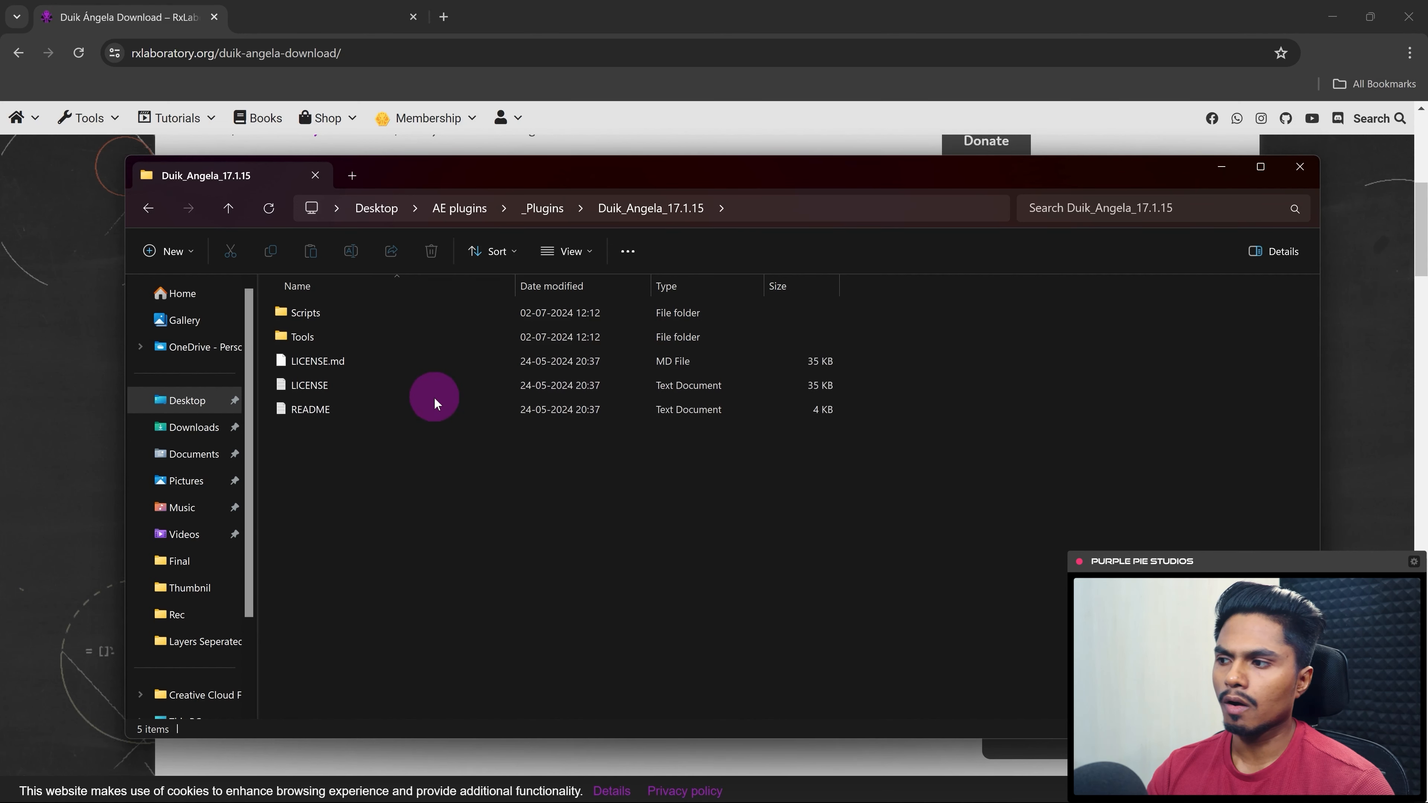
mouse_move(159, 405)
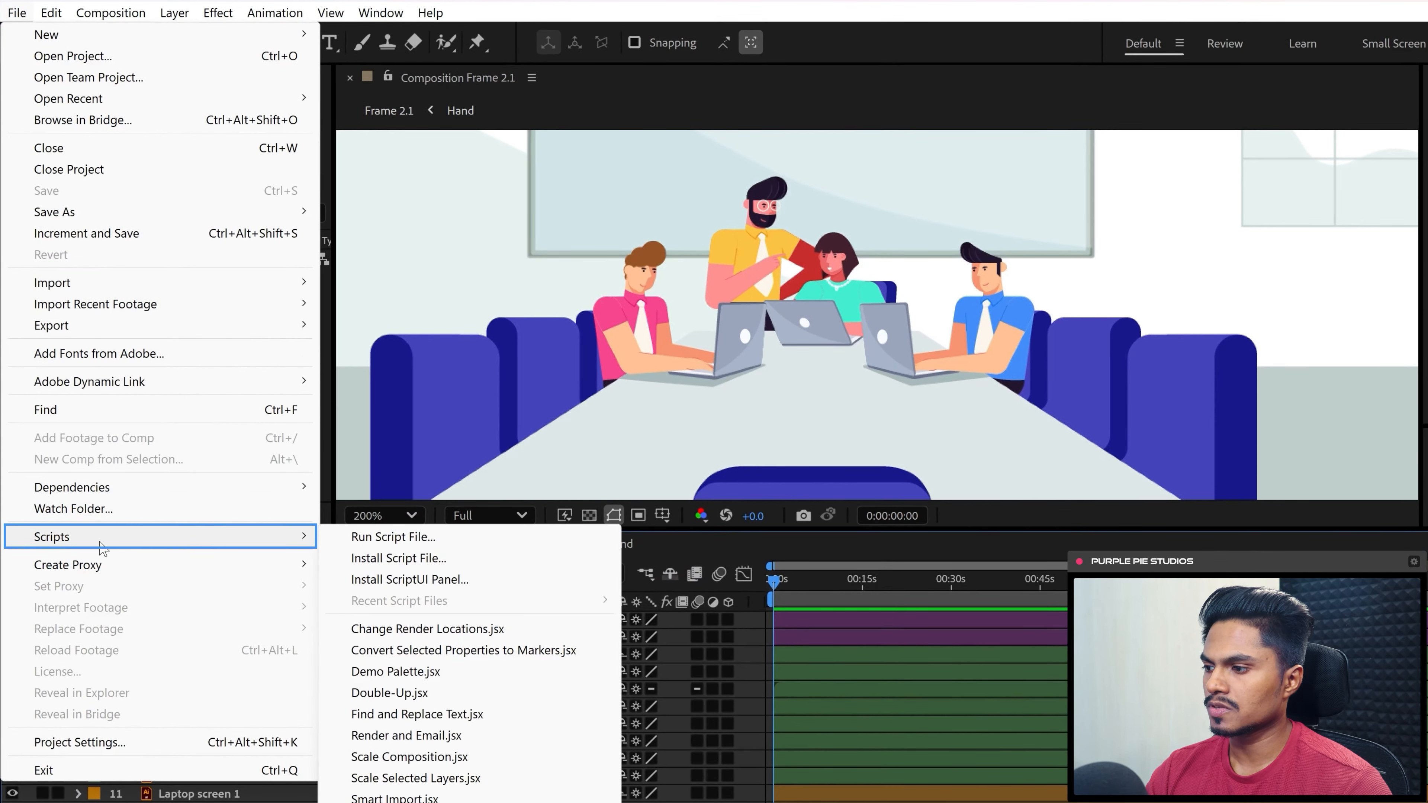
mouse_move(410, 579)
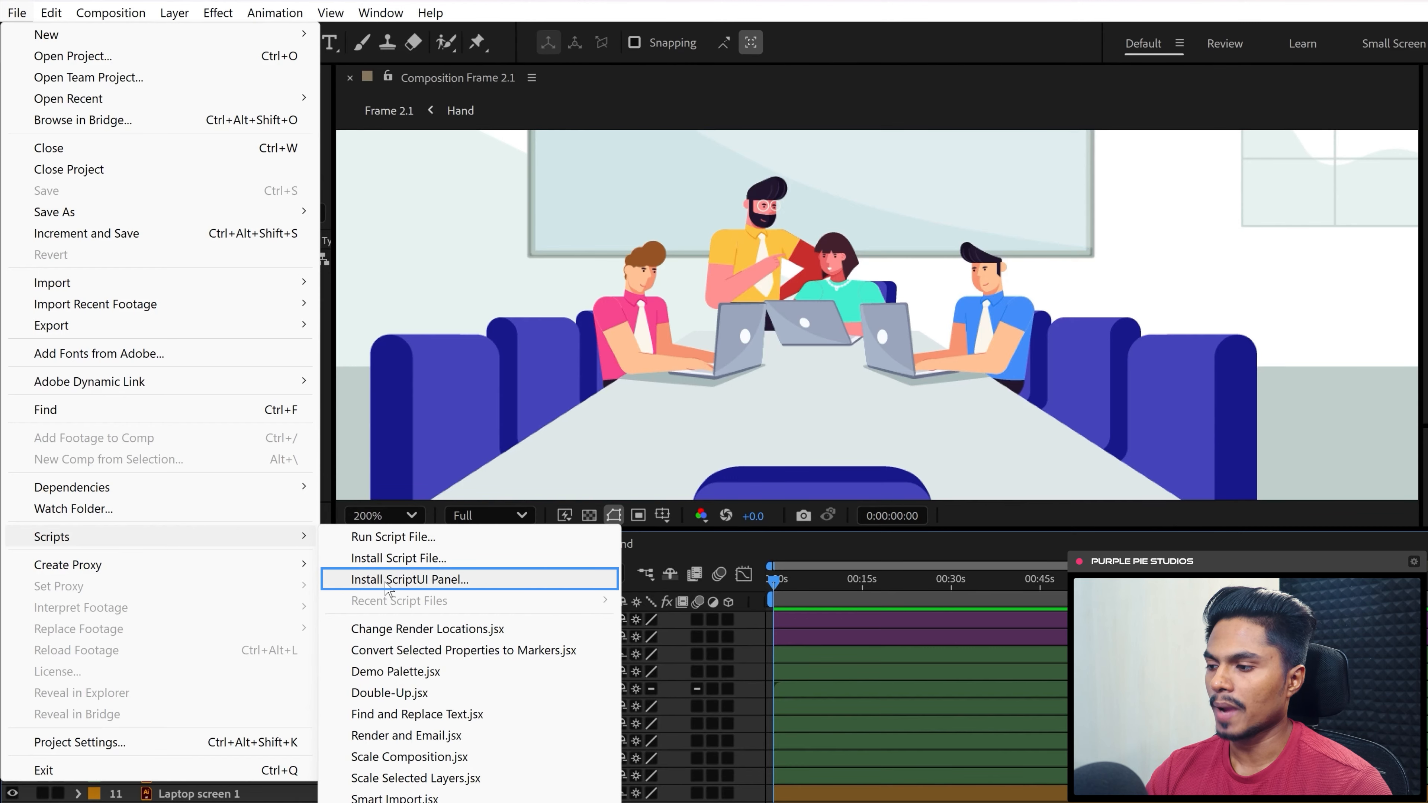
Start Install ScriptUI Panel and browse to Duik_Angela_17.1.15 > Scripts > ScriptUI Panels.
left_click(407, 579)
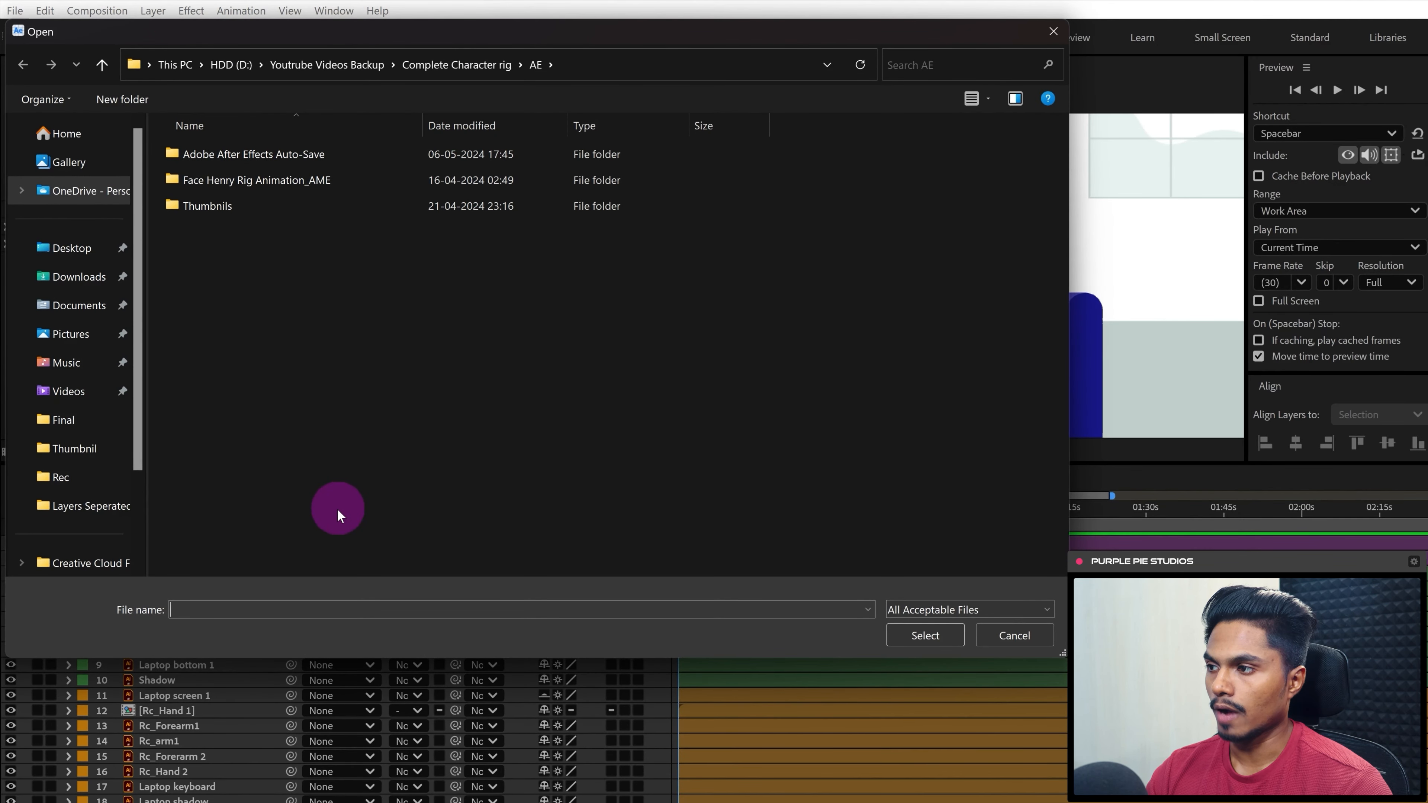
left_click(71, 247)
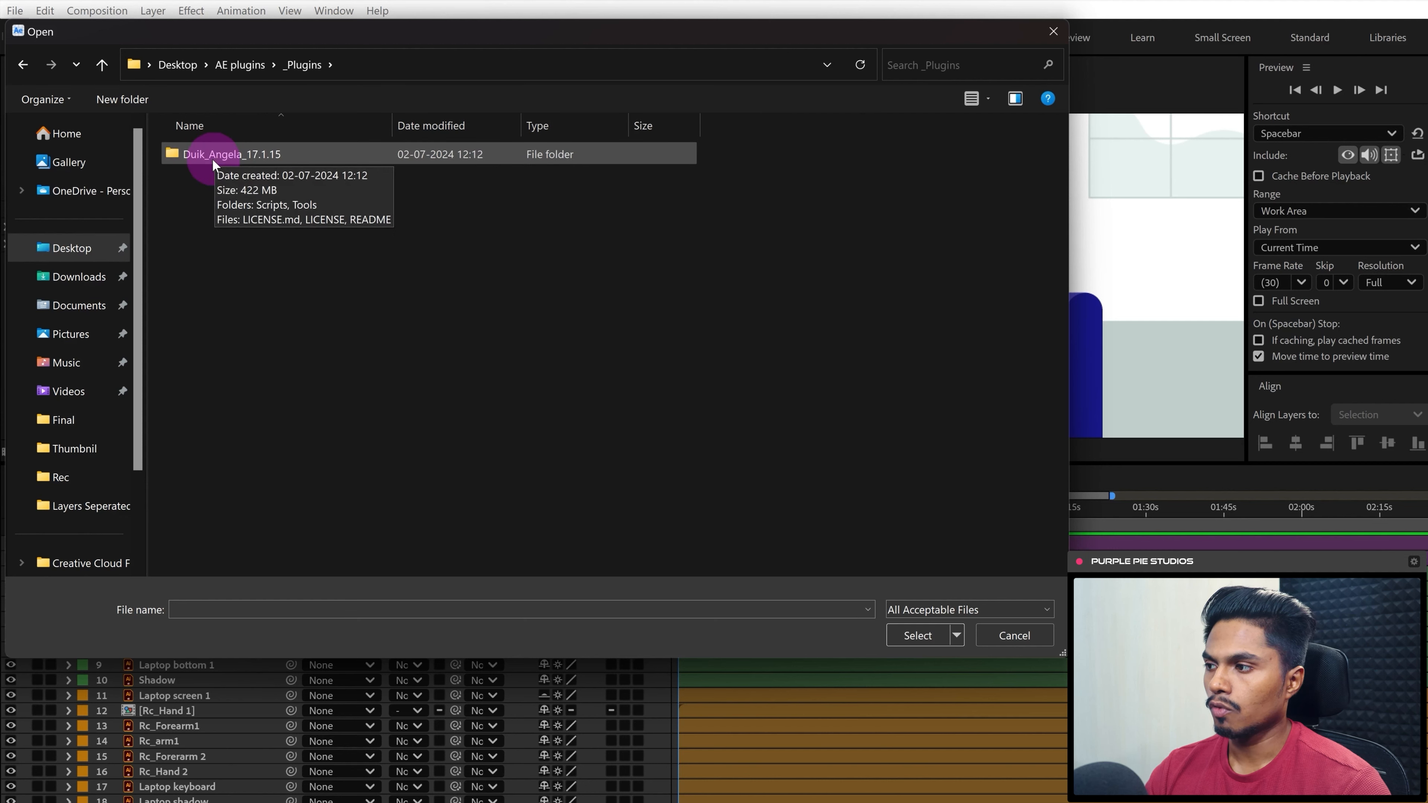
double_click(231, 154)
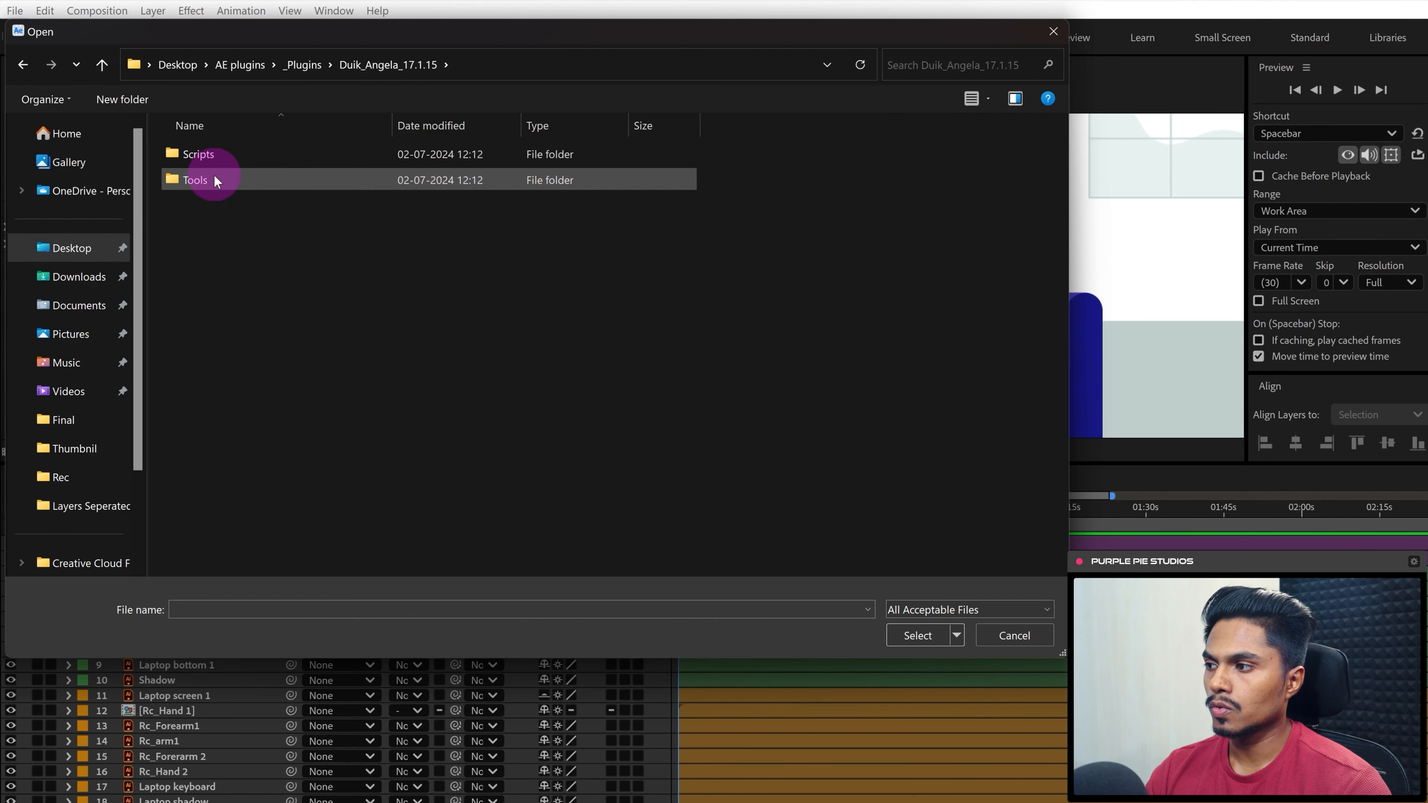
left_click(197, 154)
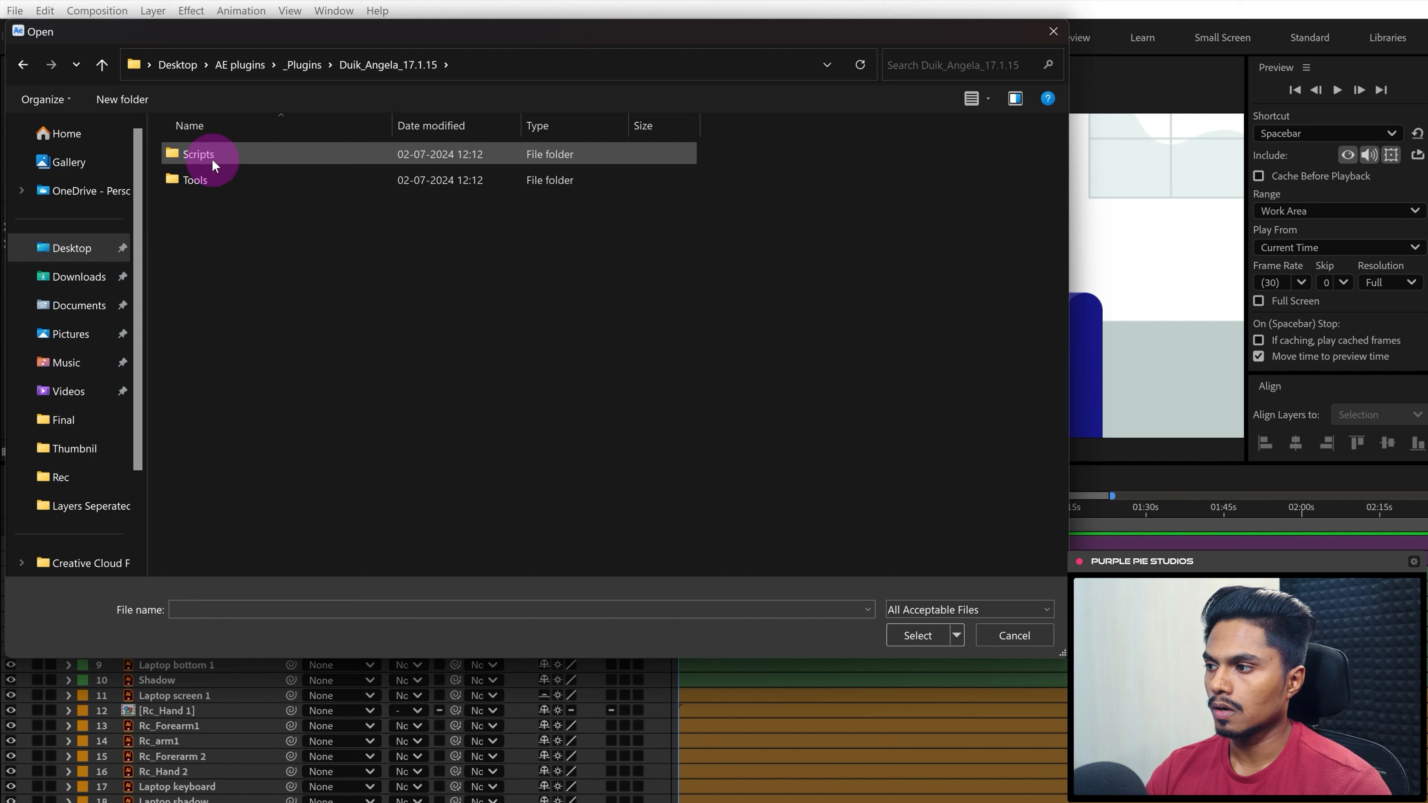
double_click(198, 153)
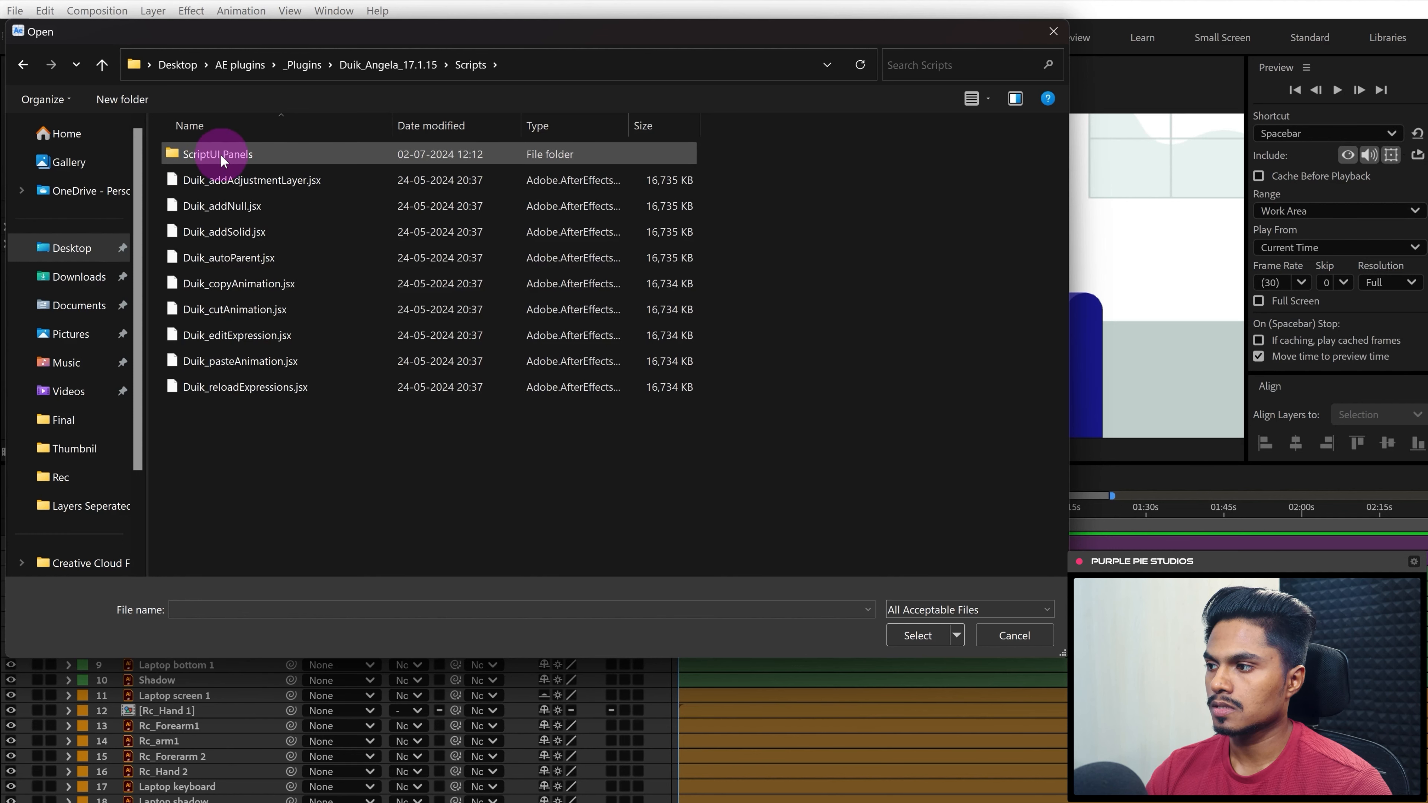
double_click(217, 154)
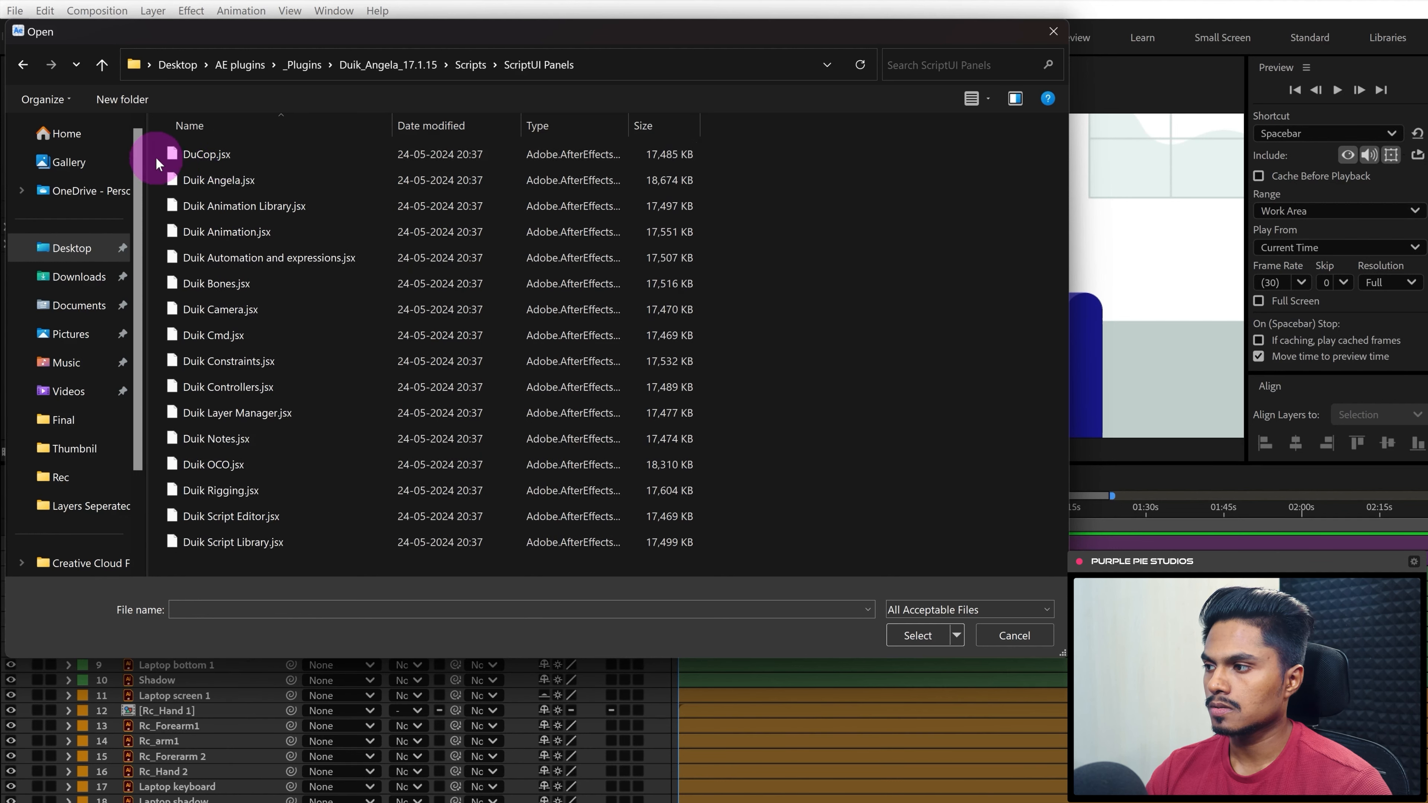
Install every script file in the ScriptUI Panels folder and dismiss the confirmation.
key("ctrl+a")
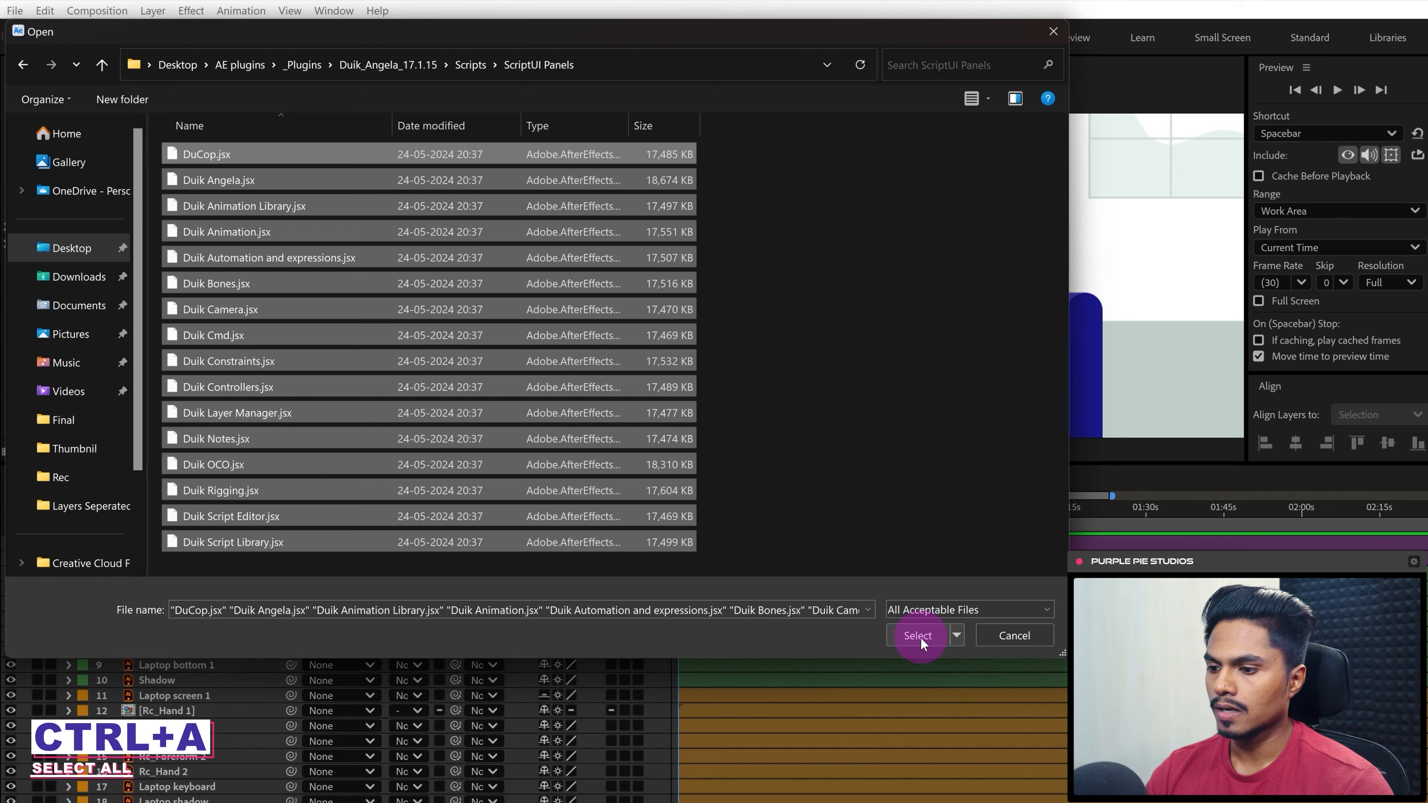
left_click(917, 634)
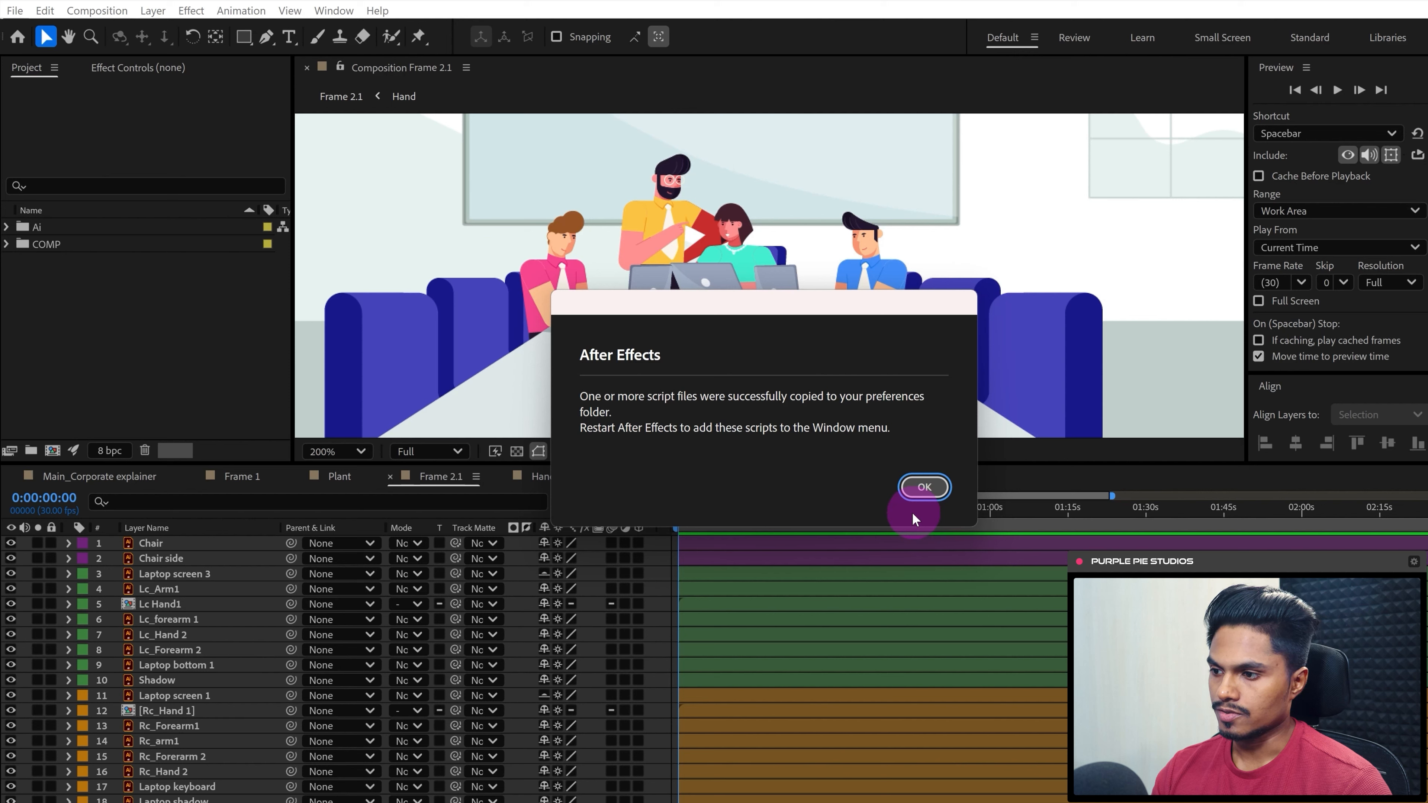
left_click(921, 487)
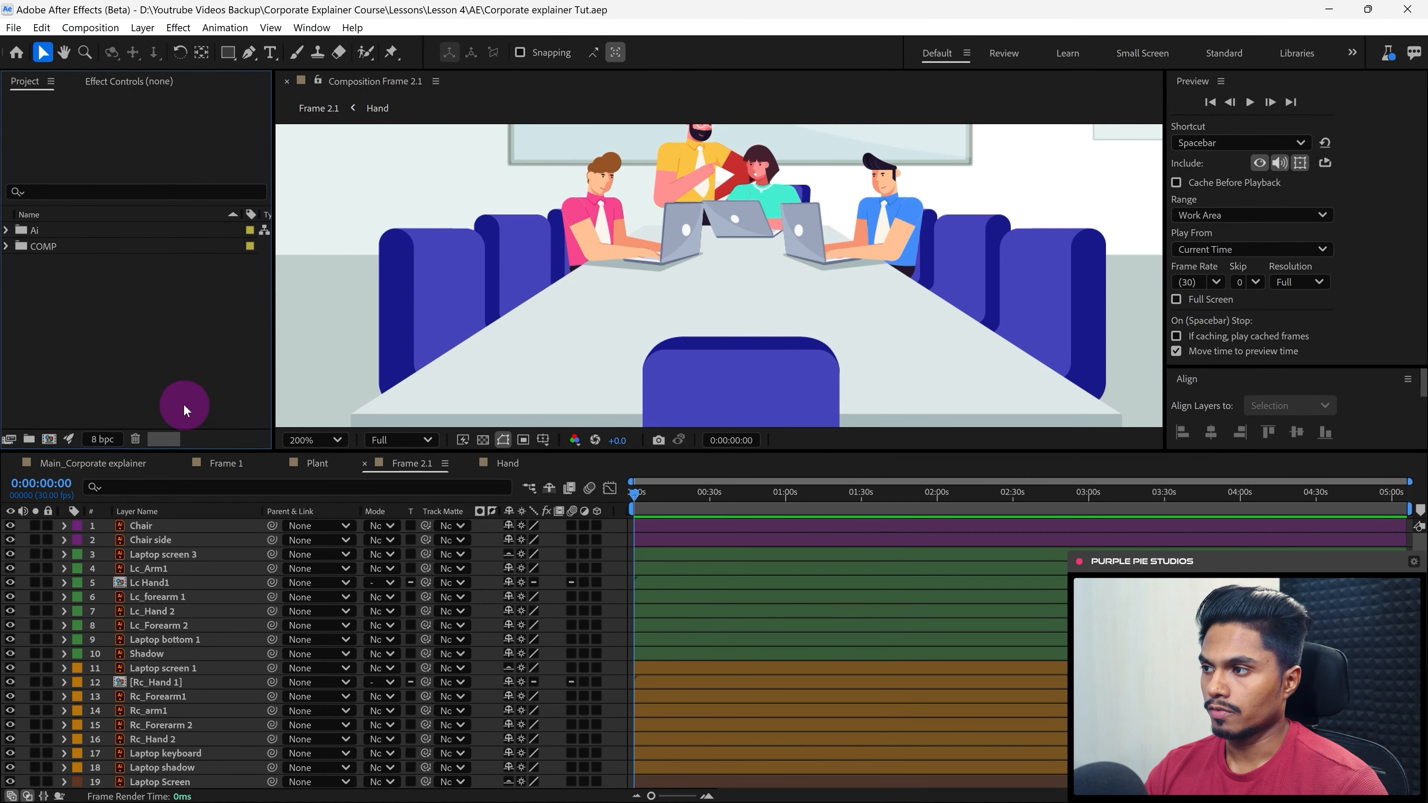
Launch Duik Angela.jsx from the Window menu.
left_click(311, 27)
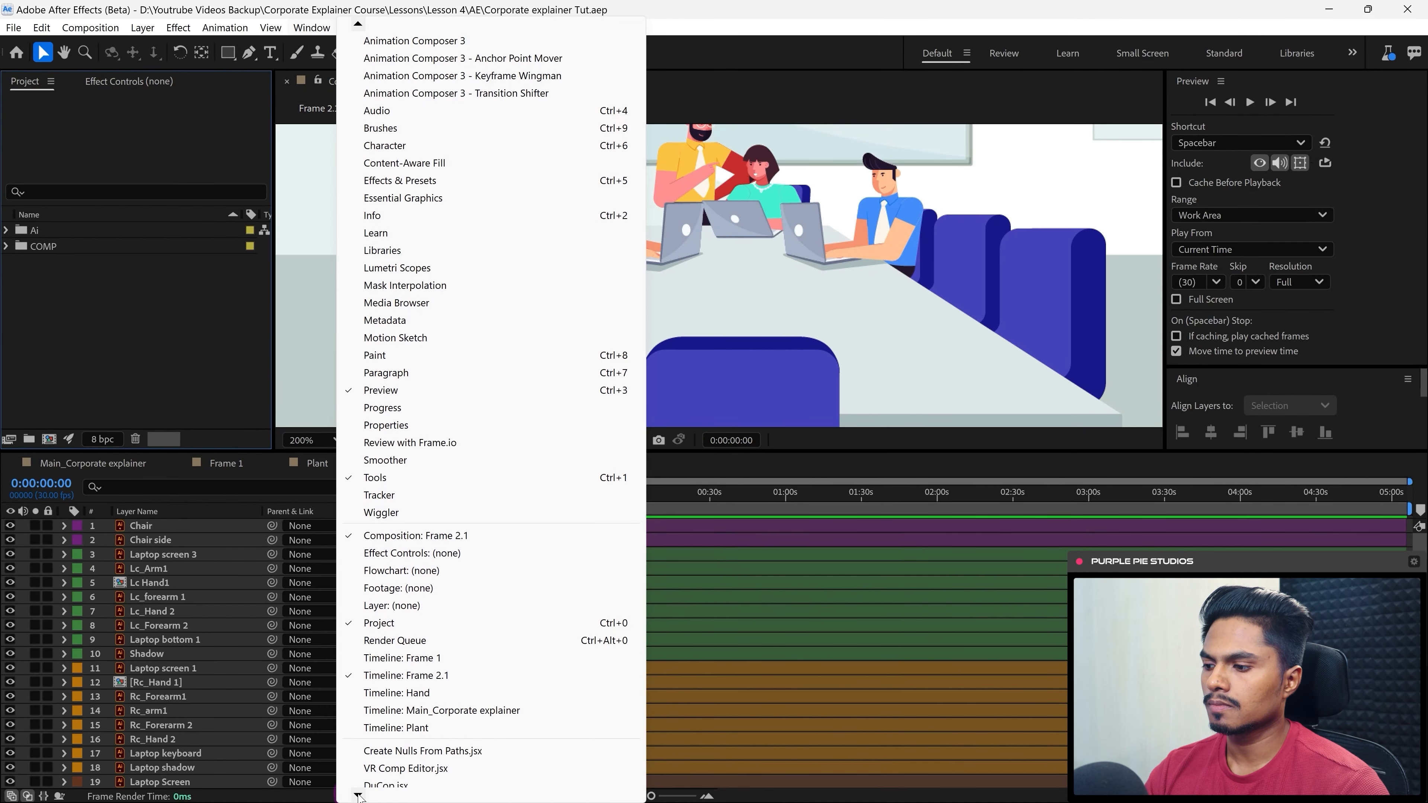
scroll("down", 3)
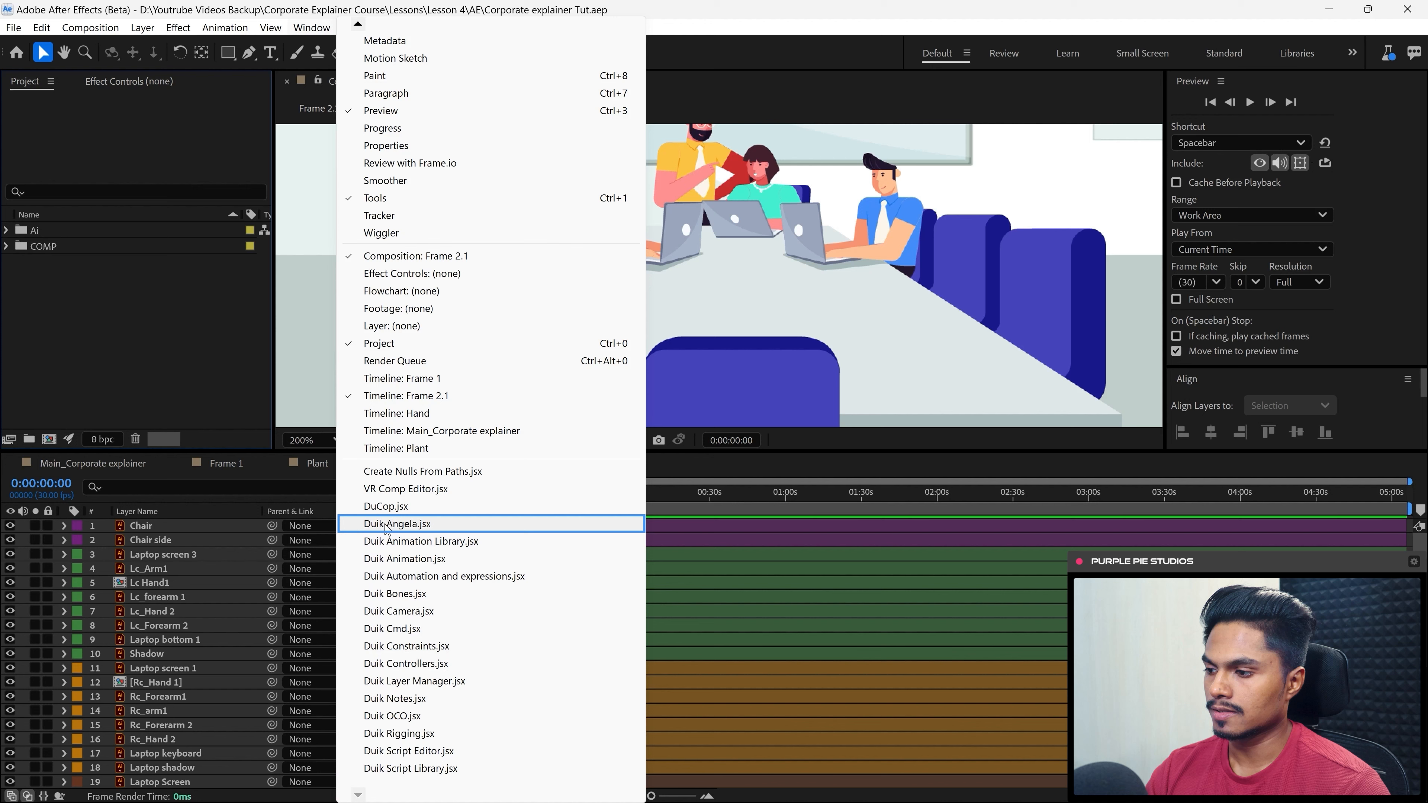
left_click(396, 523)
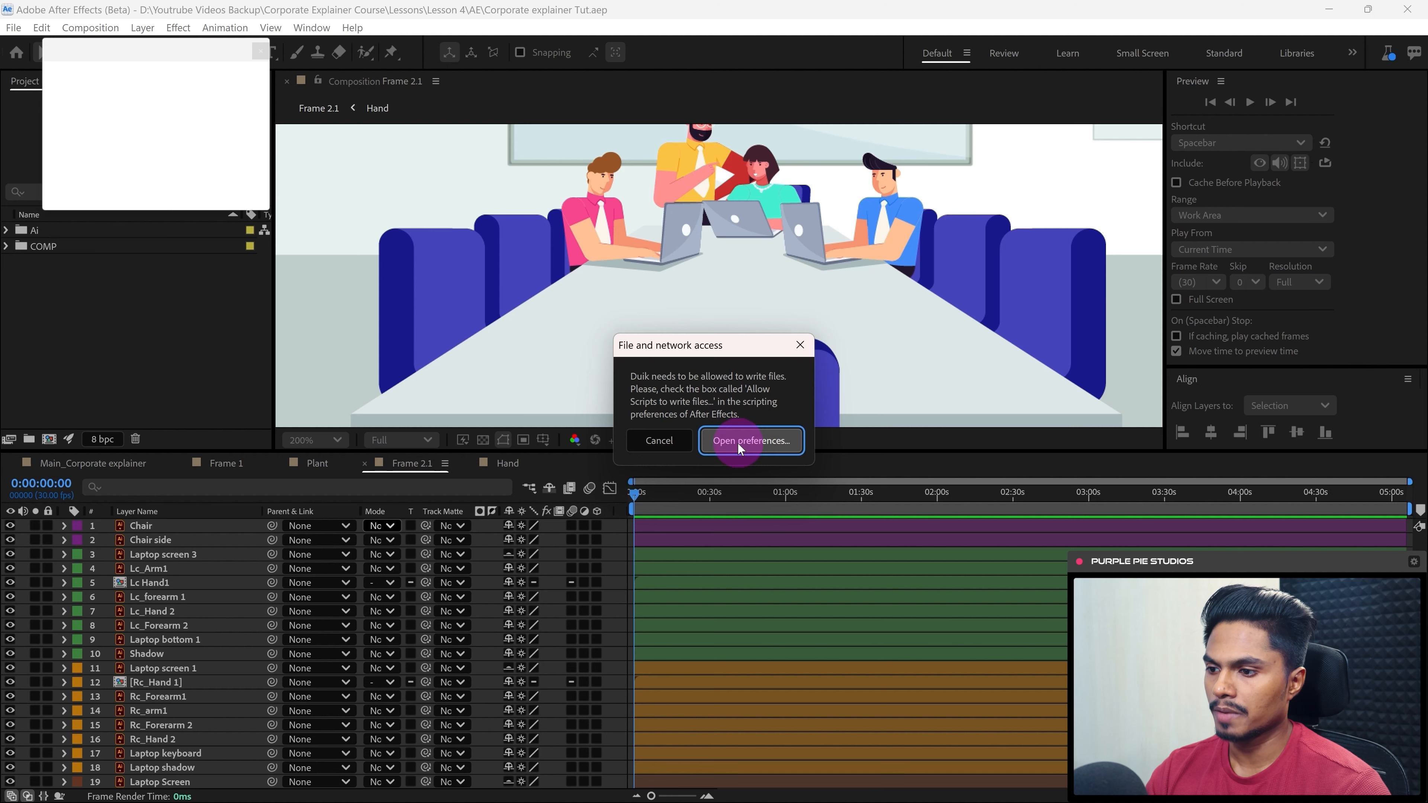
Allow scripts to write files and access the network in the scripting preferences.
left_click(750, 440)
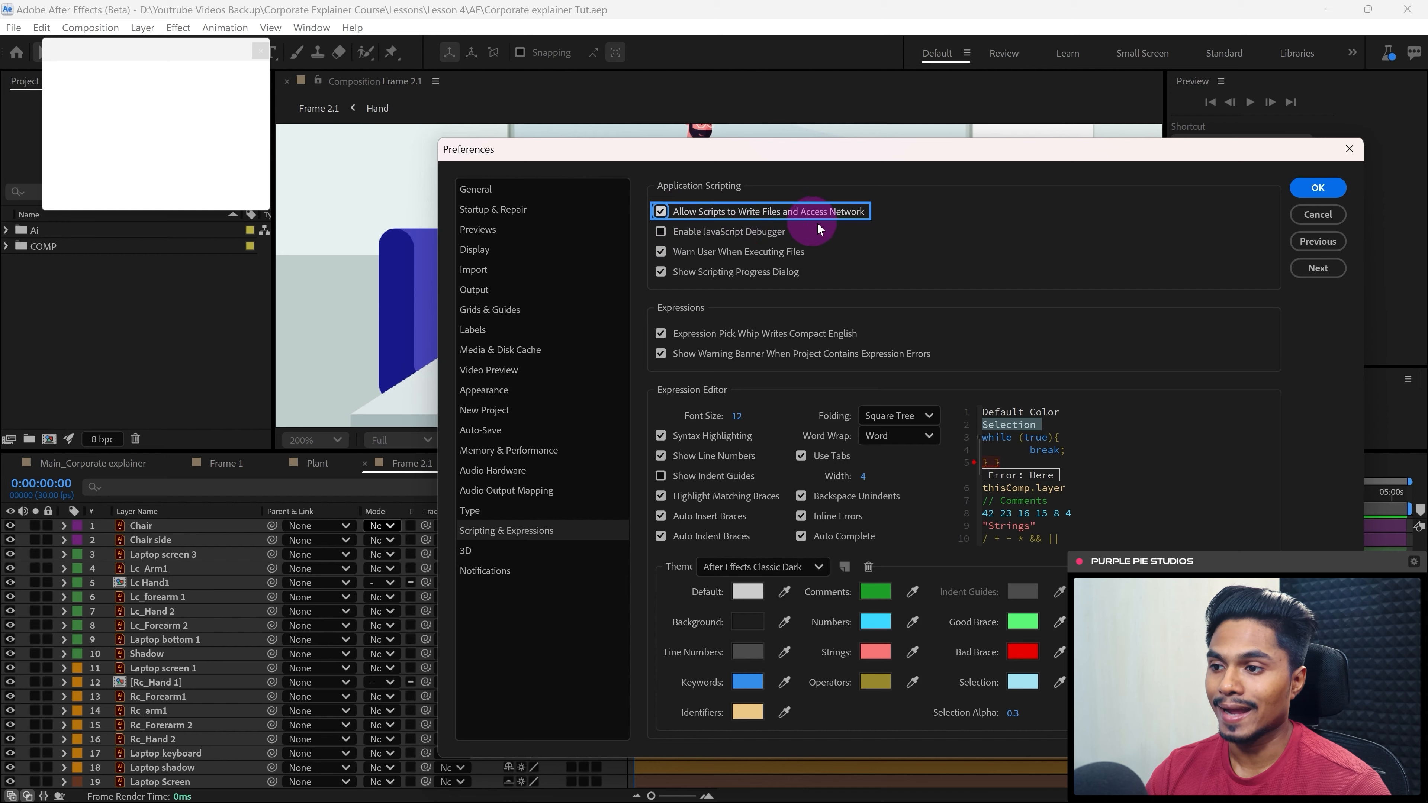
left_click(1315, 188)
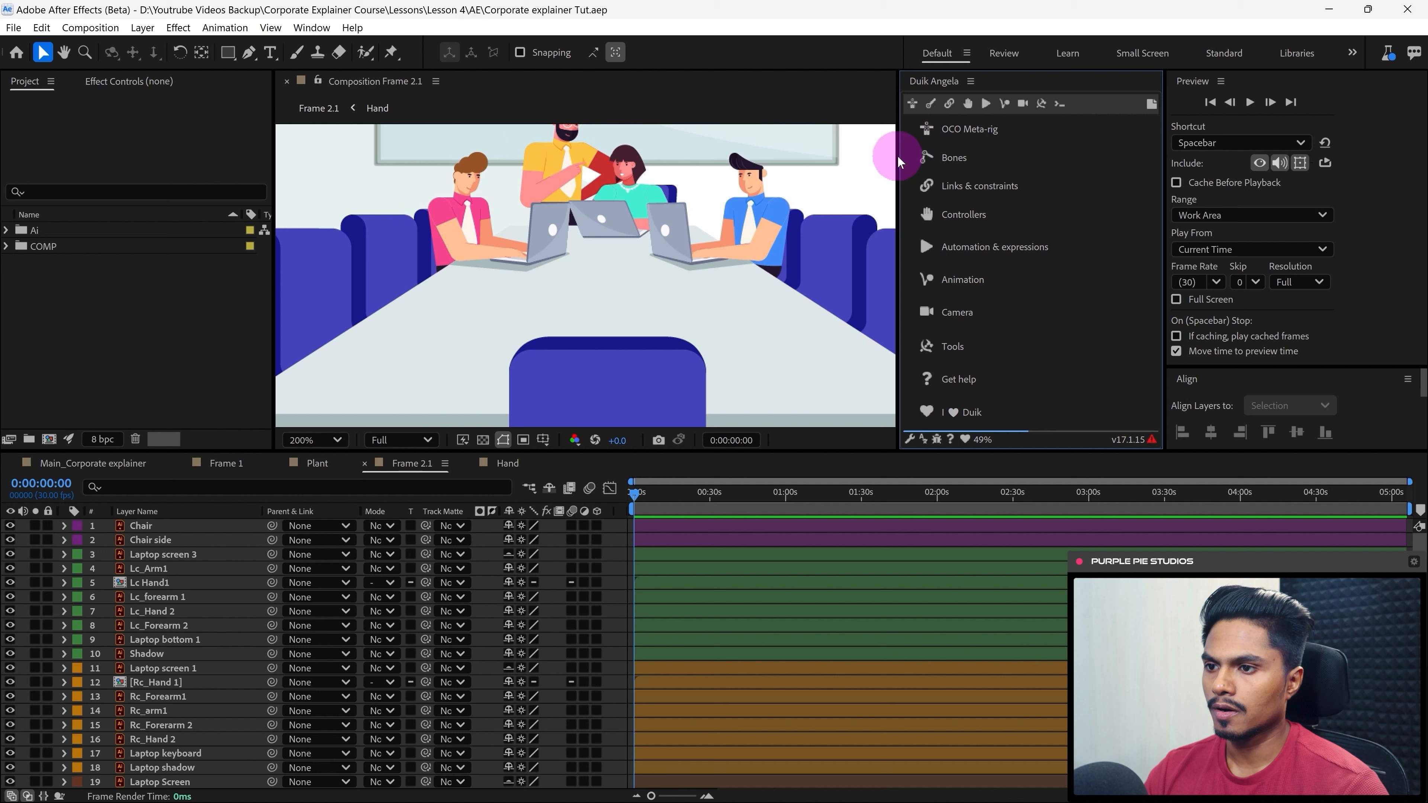
mouse_move(969, 152)
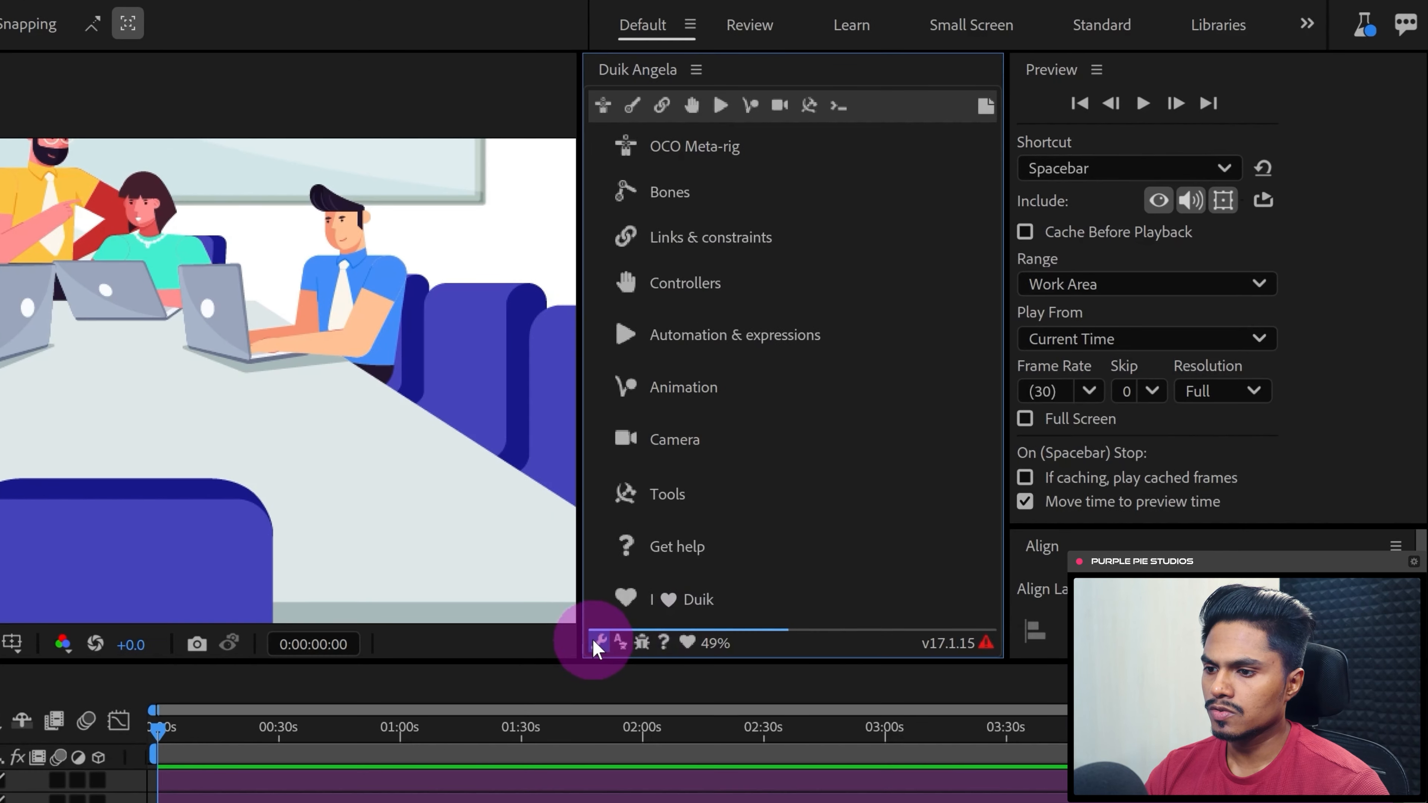
Set Duik Angela's UI mode to Rookie in its settings.
left_click(600, 642)
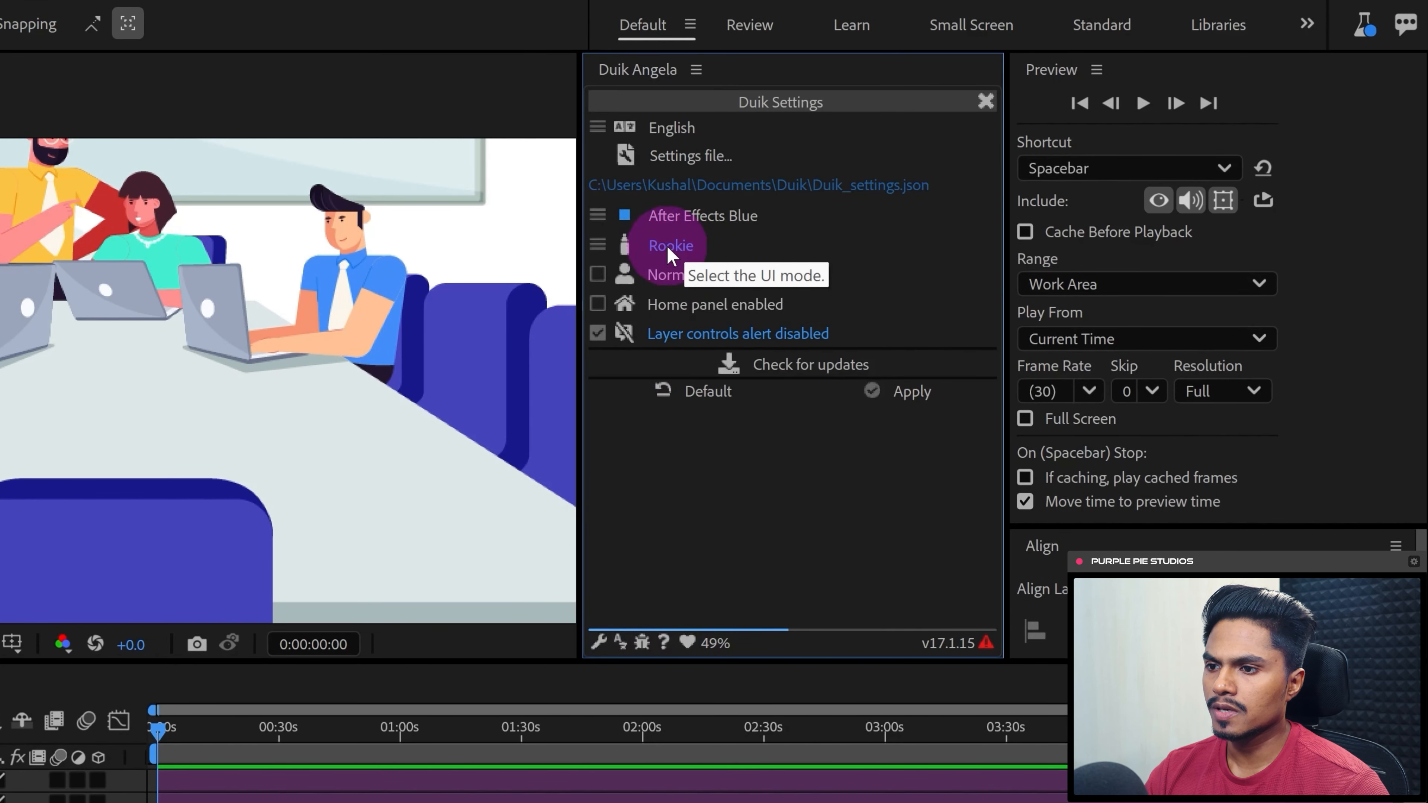
left_click(670, 244)
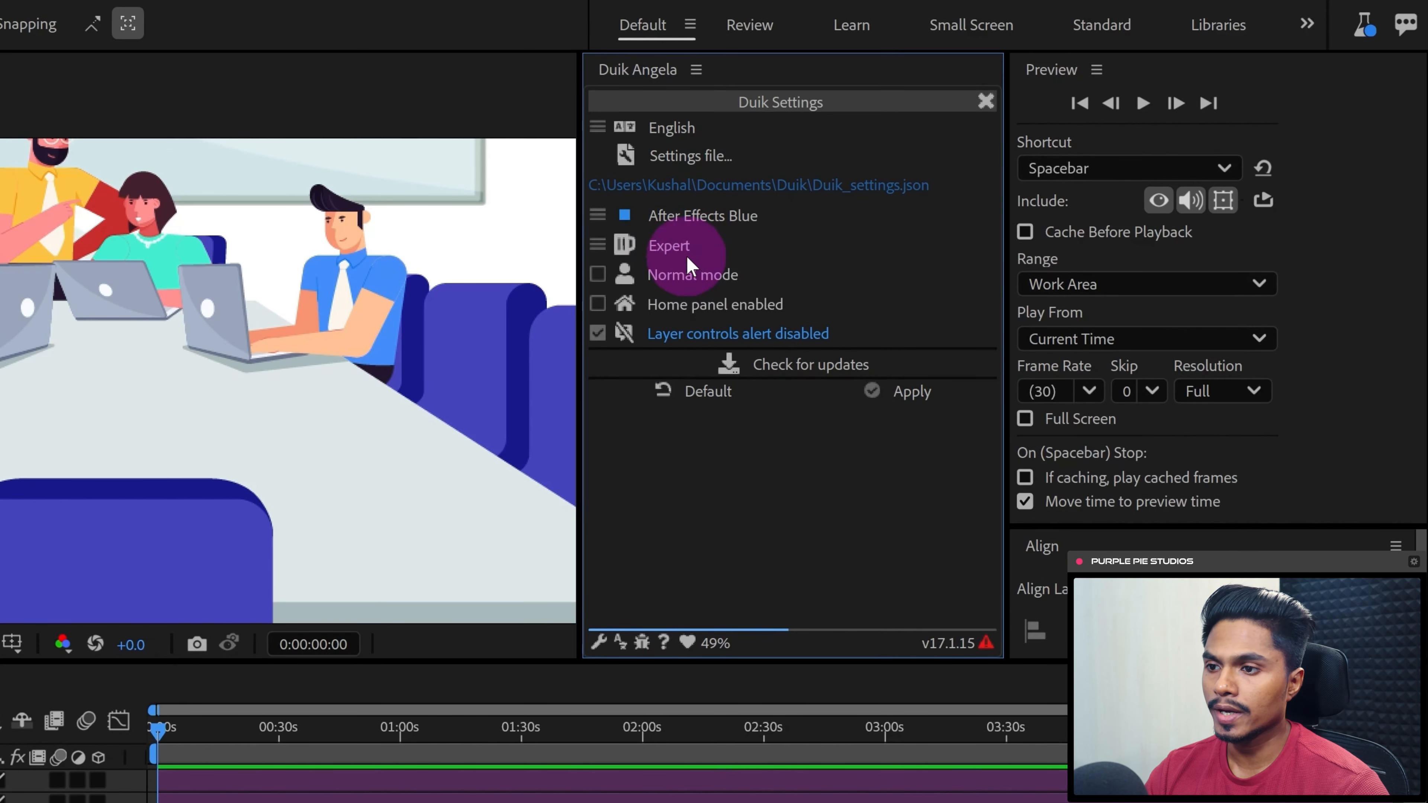
left_click(669, 245)
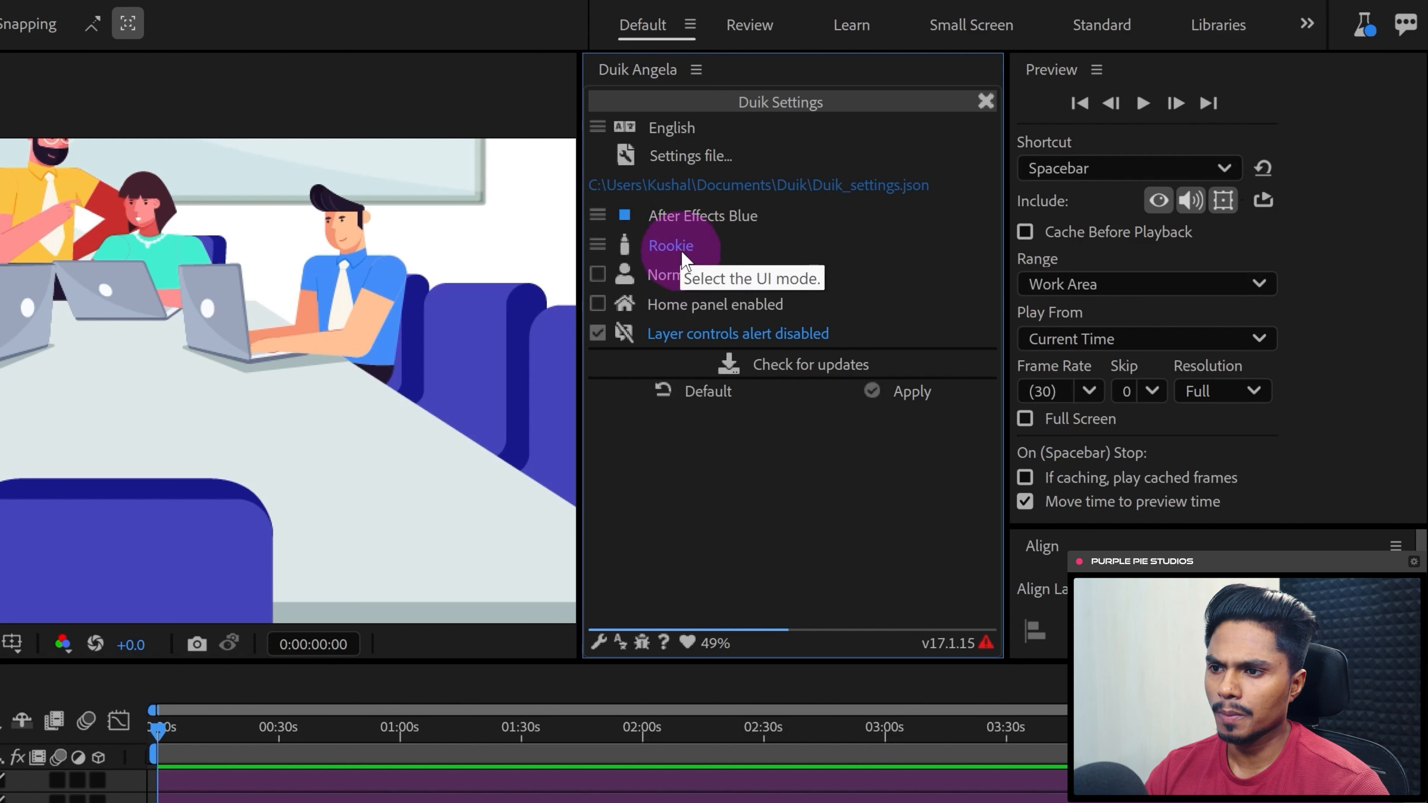